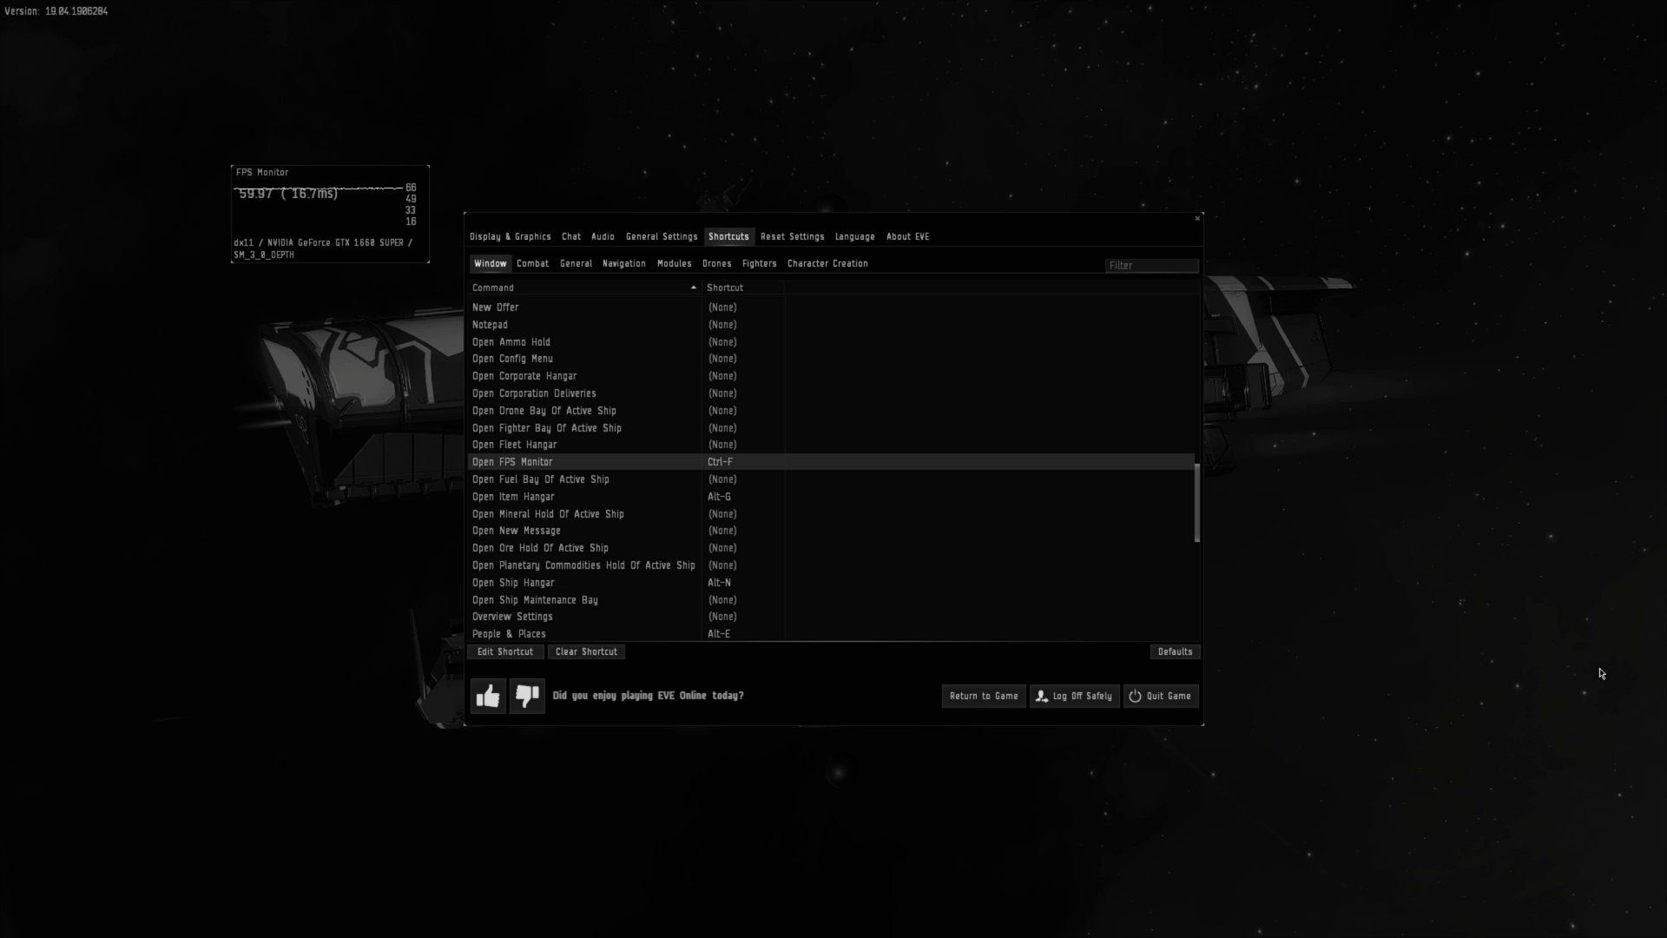
mouse_move(650, 467)
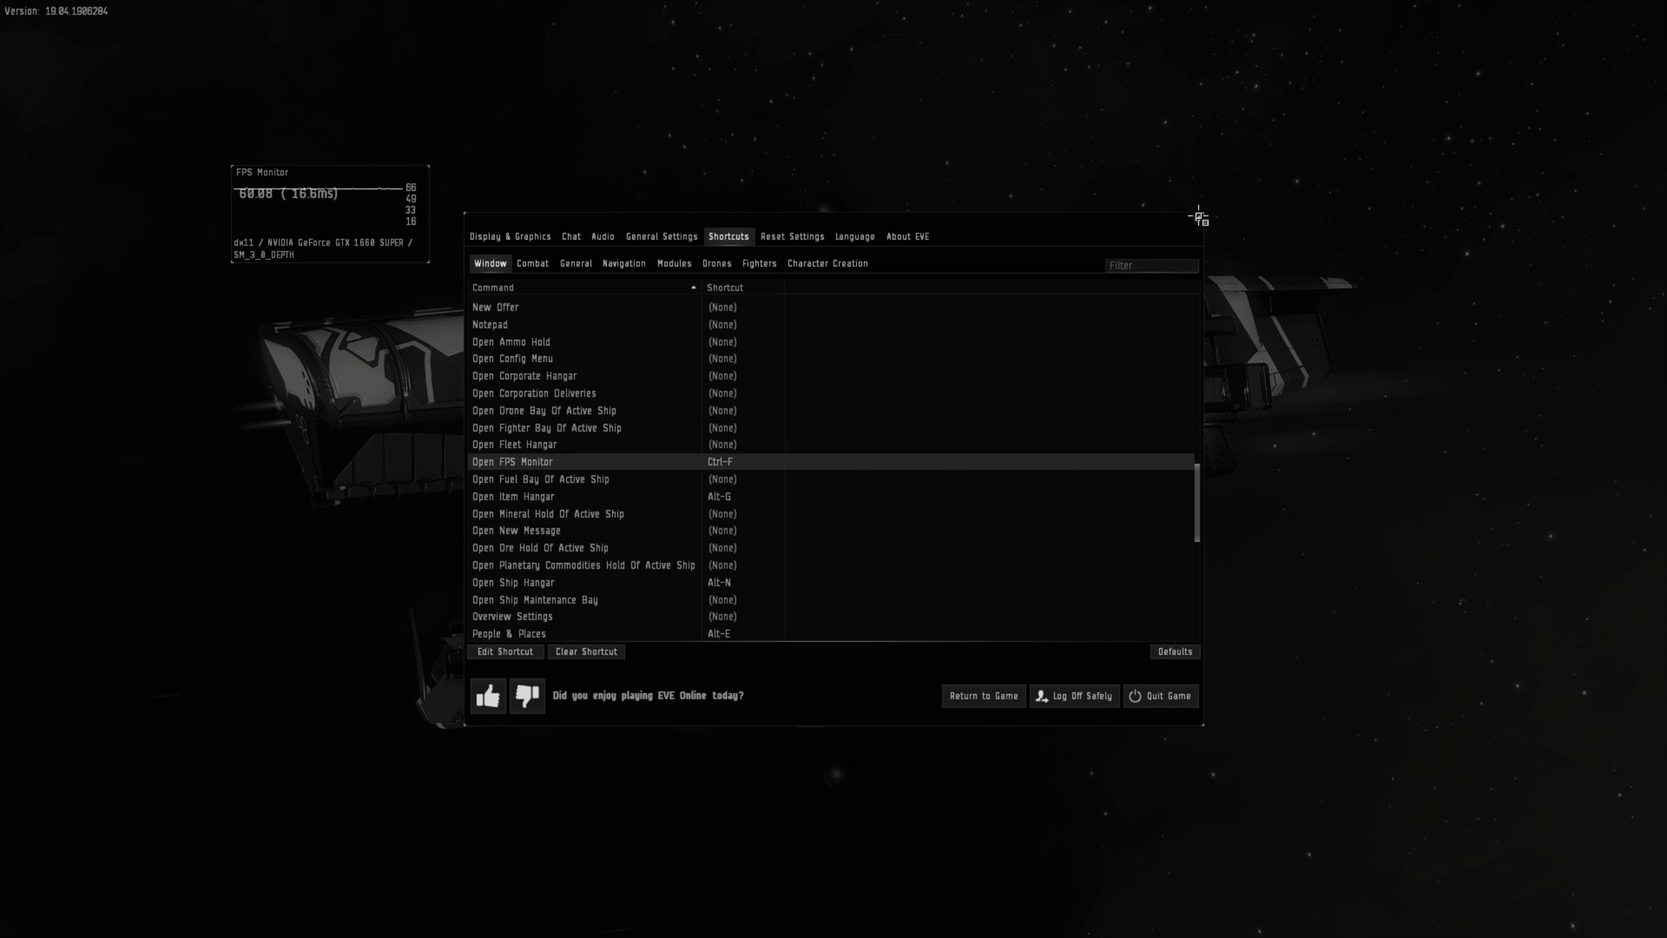
Close the EVE settings menu to get back to the ship view with the FPS monitor.
click(980, 695)
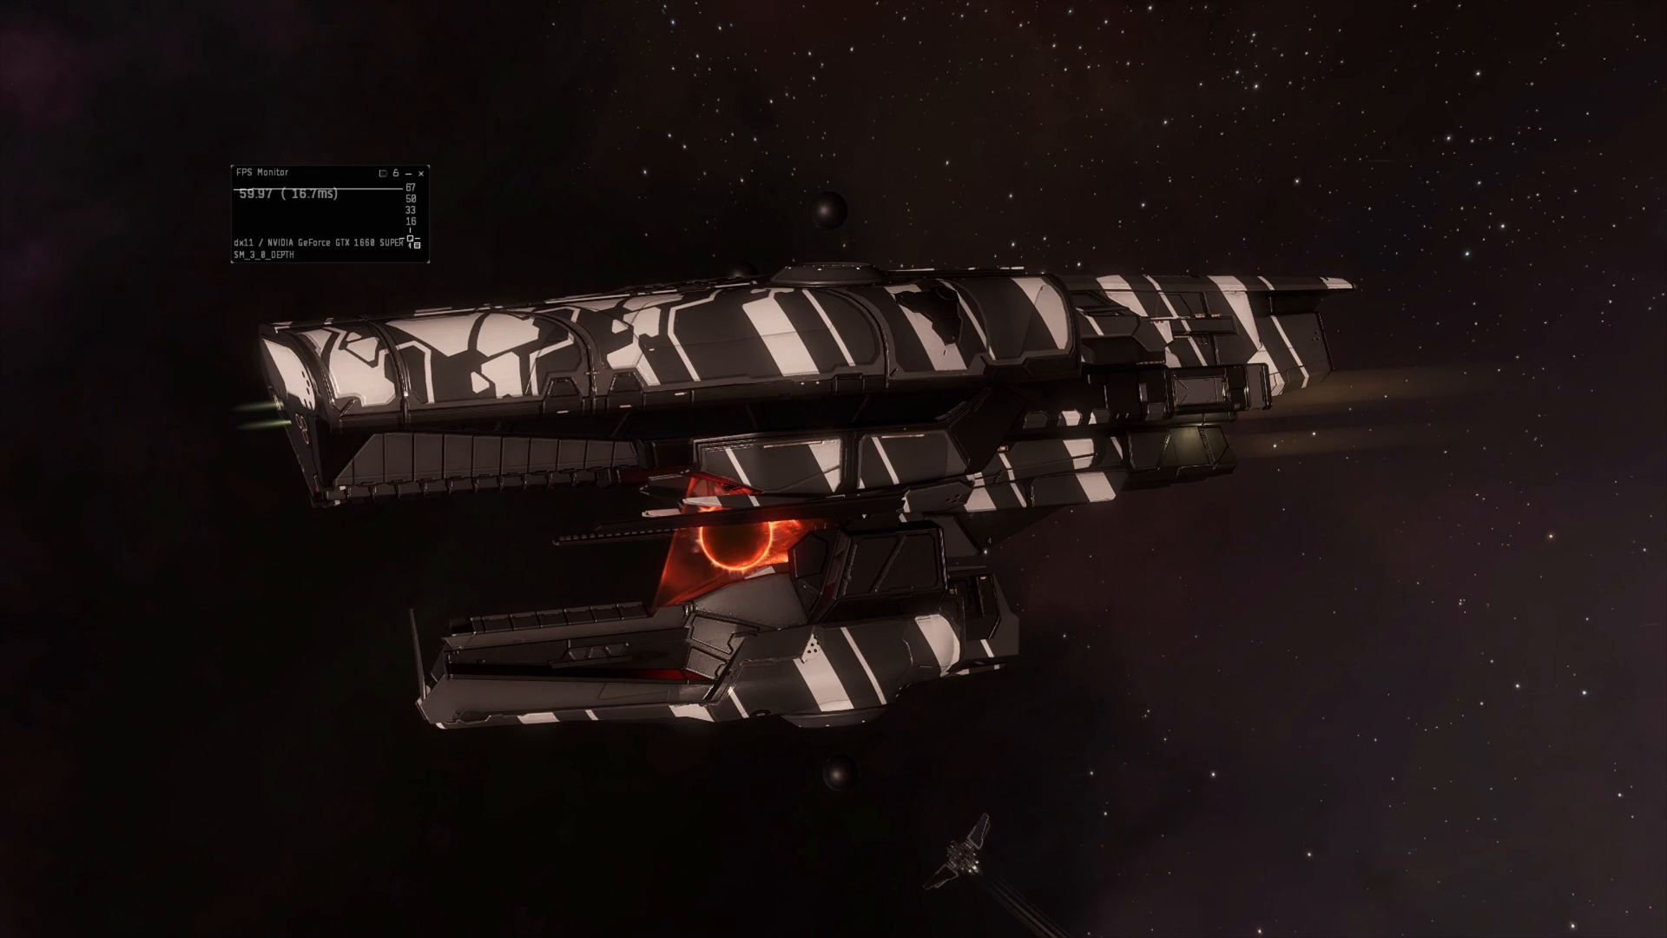
Switch to the second windowed EVE client, whose unfocused FPS monitor shows about 30 fps.
key(alt+tab)
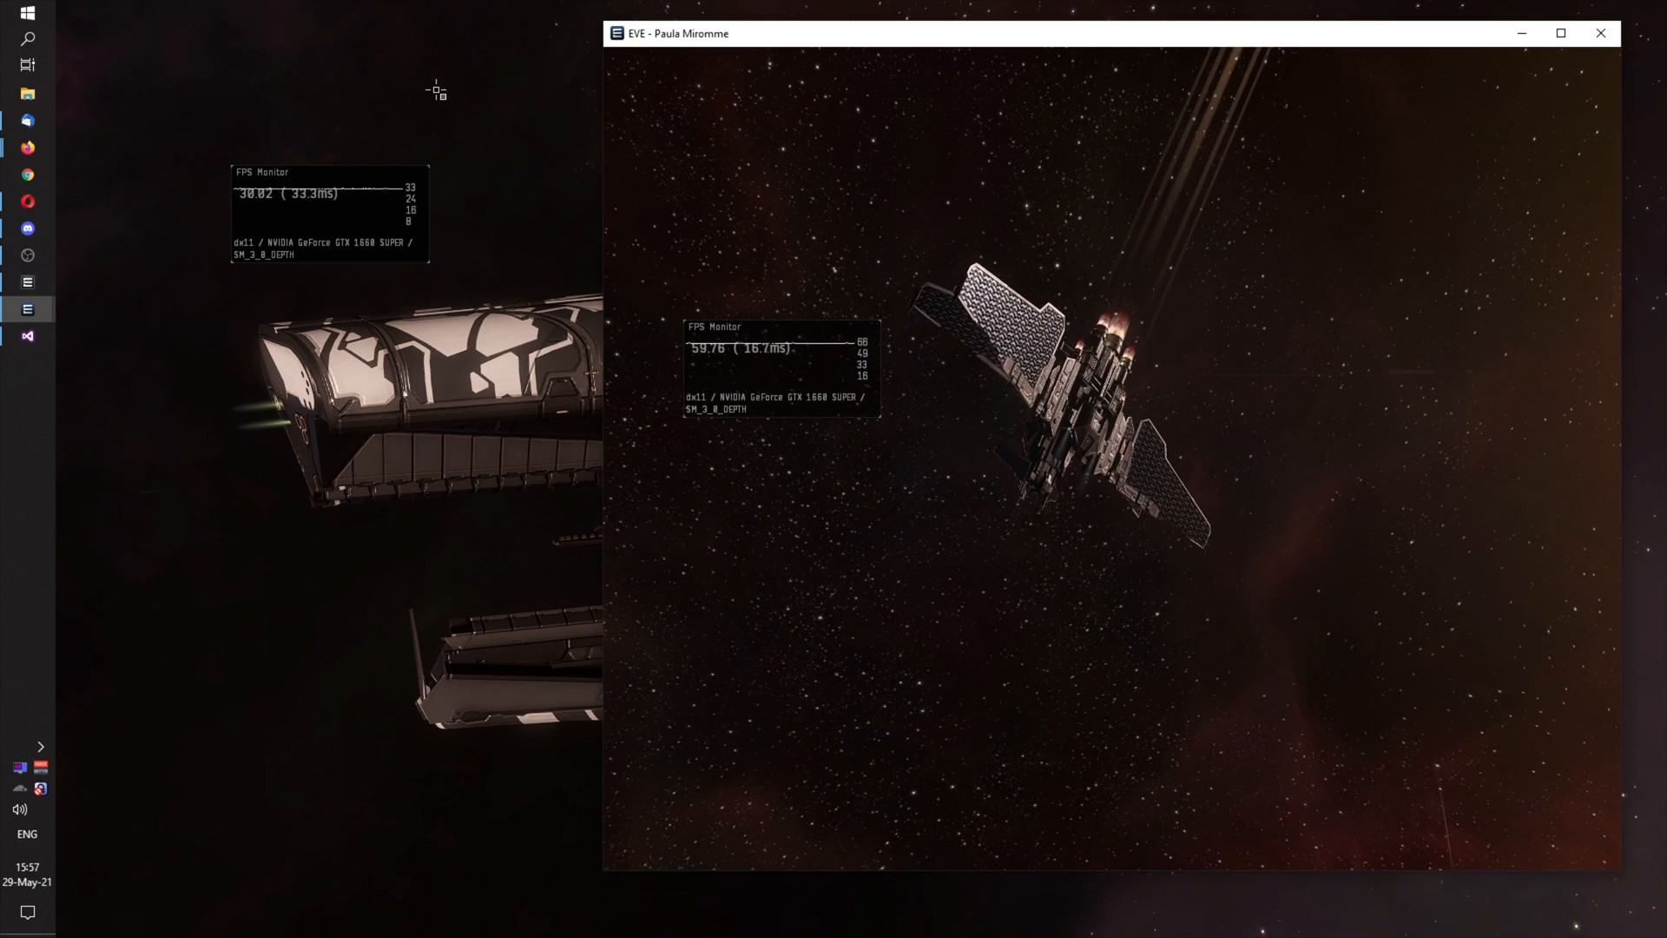
click(1559, 33)
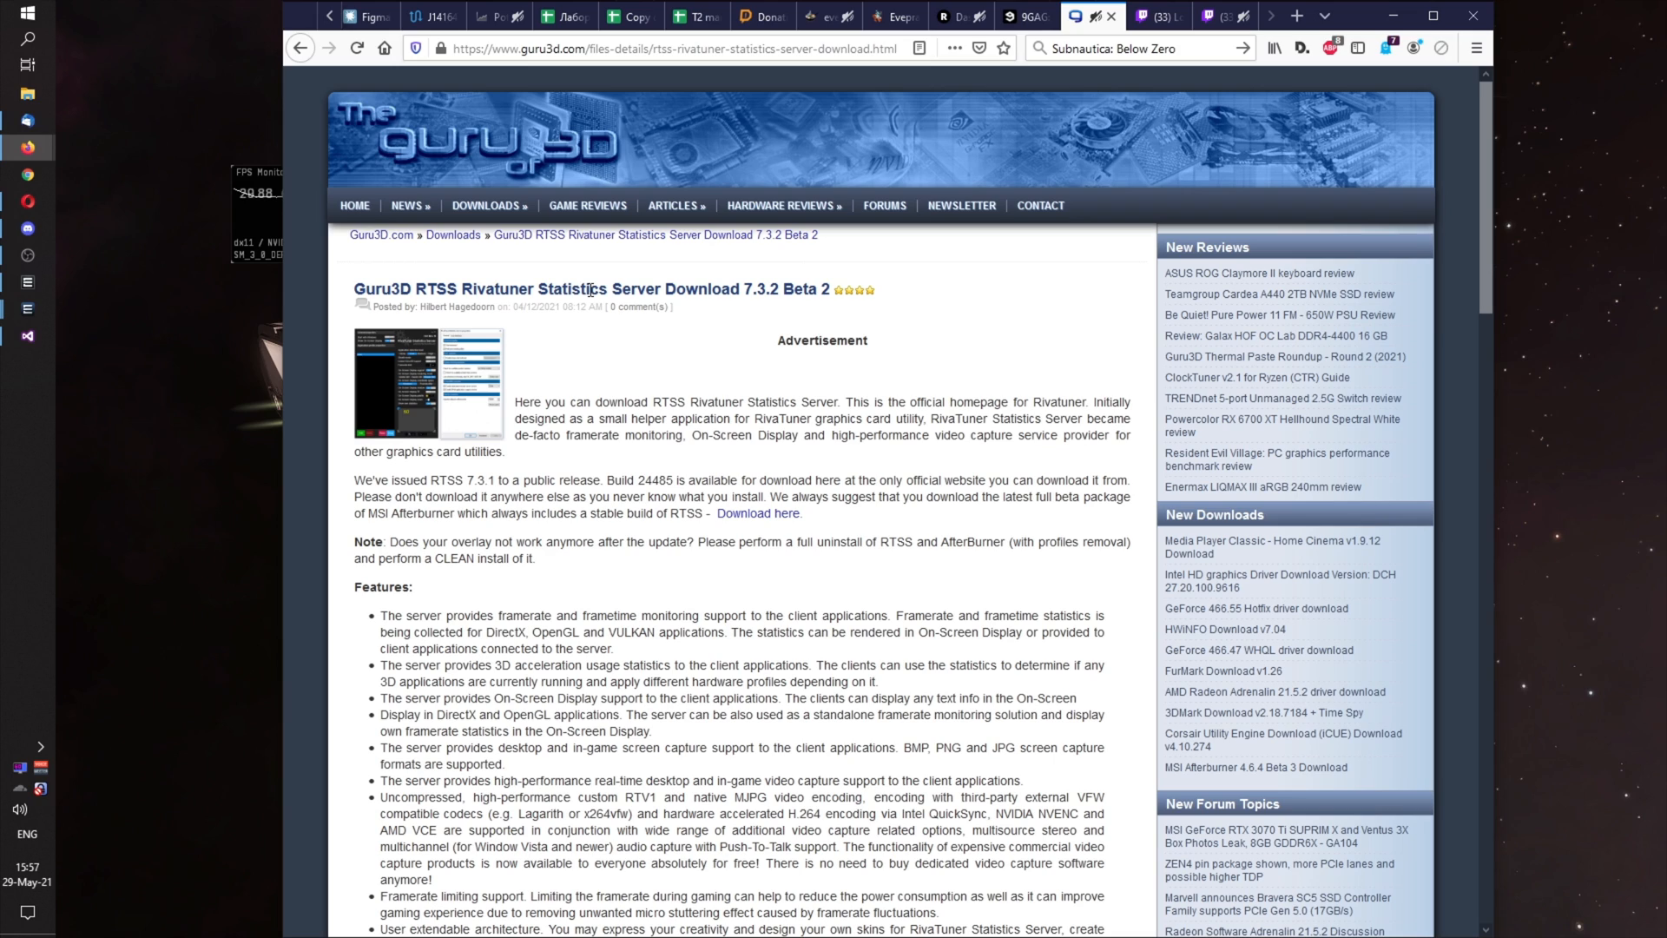
Scroll the Guru3D RTSS page to Download Locations, then open RTSS 7.3.1 from the tray.
scroll(down, 3)
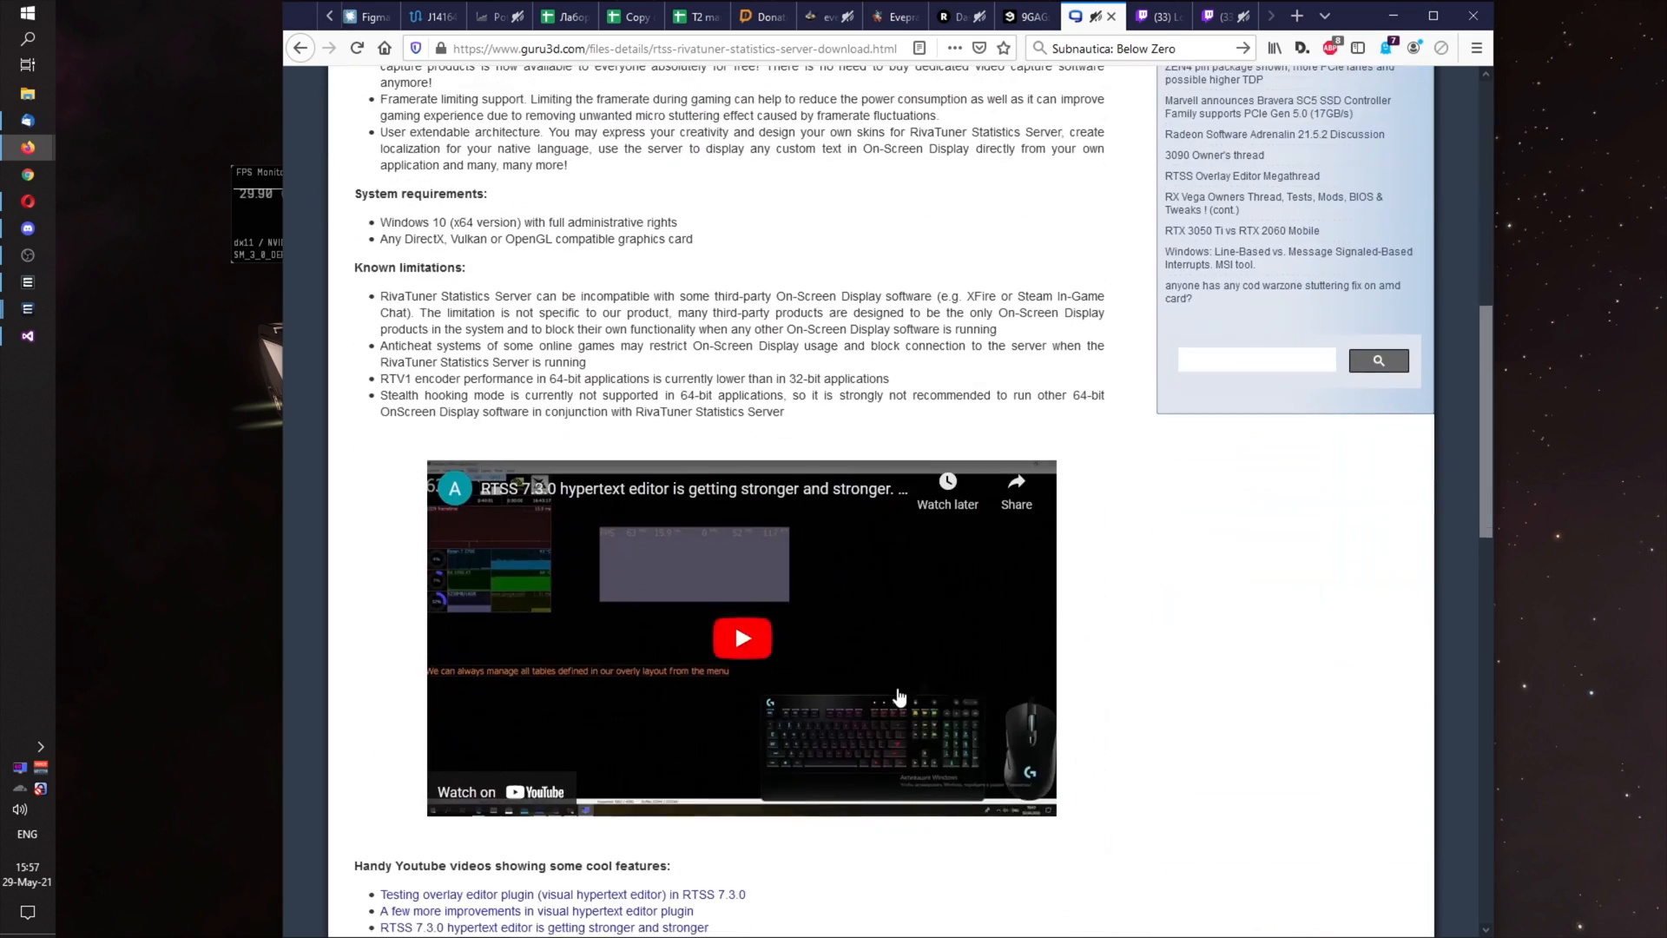
scroll(down, 3)
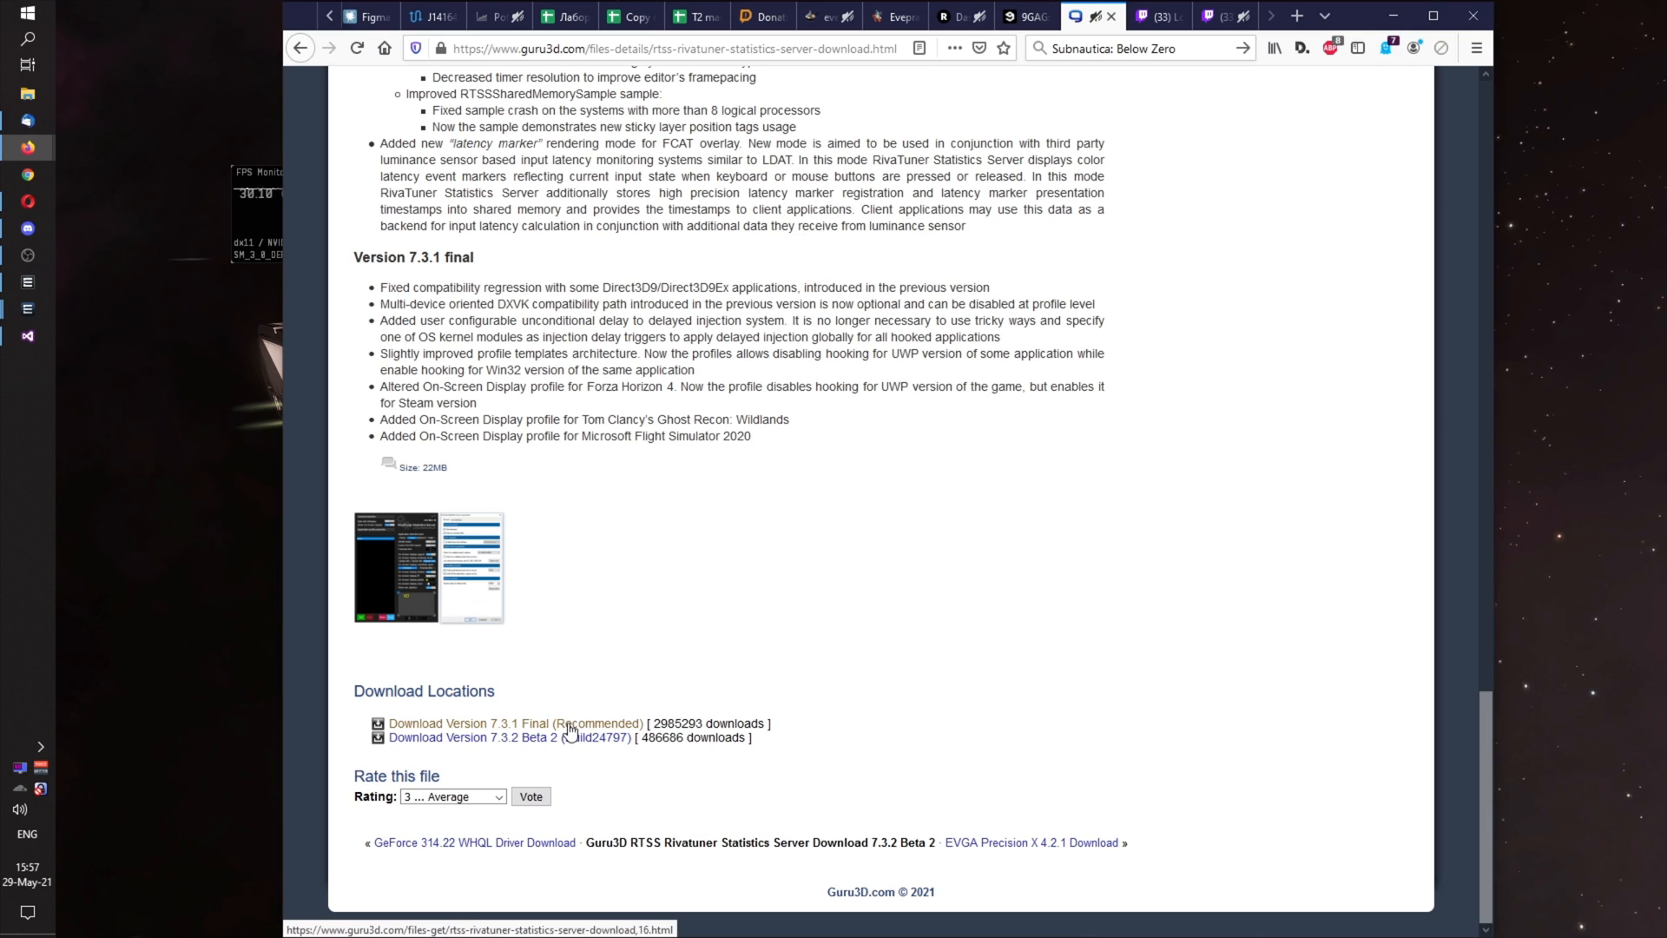
mouse_move(789, 659)
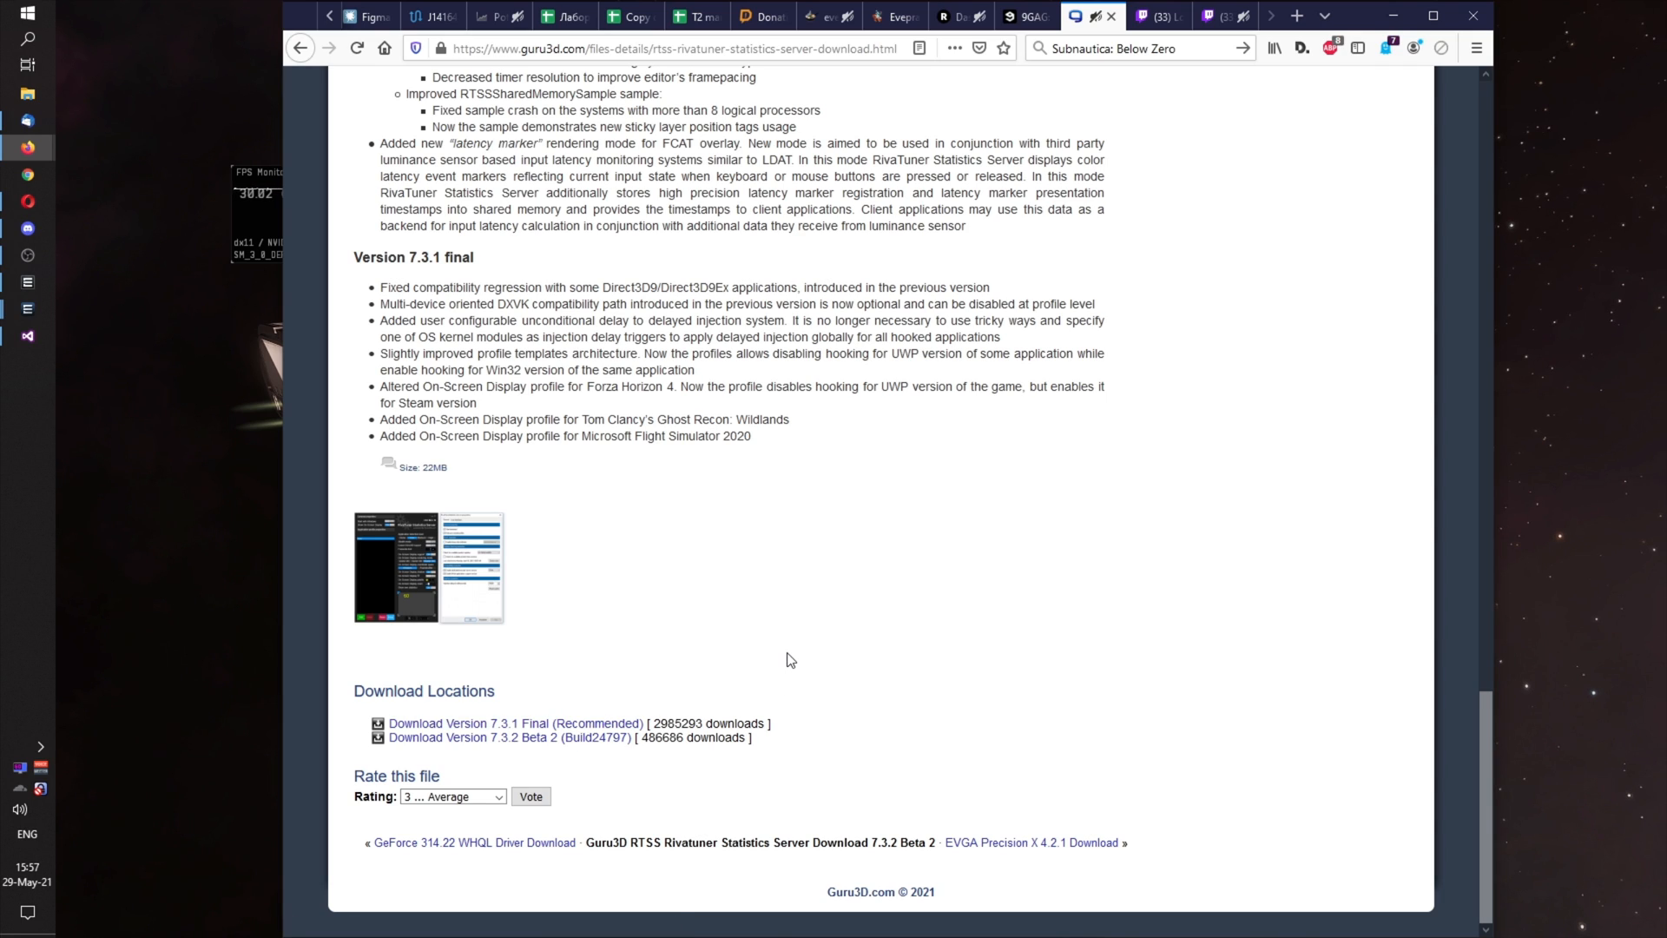
mouse_move(655, 663)
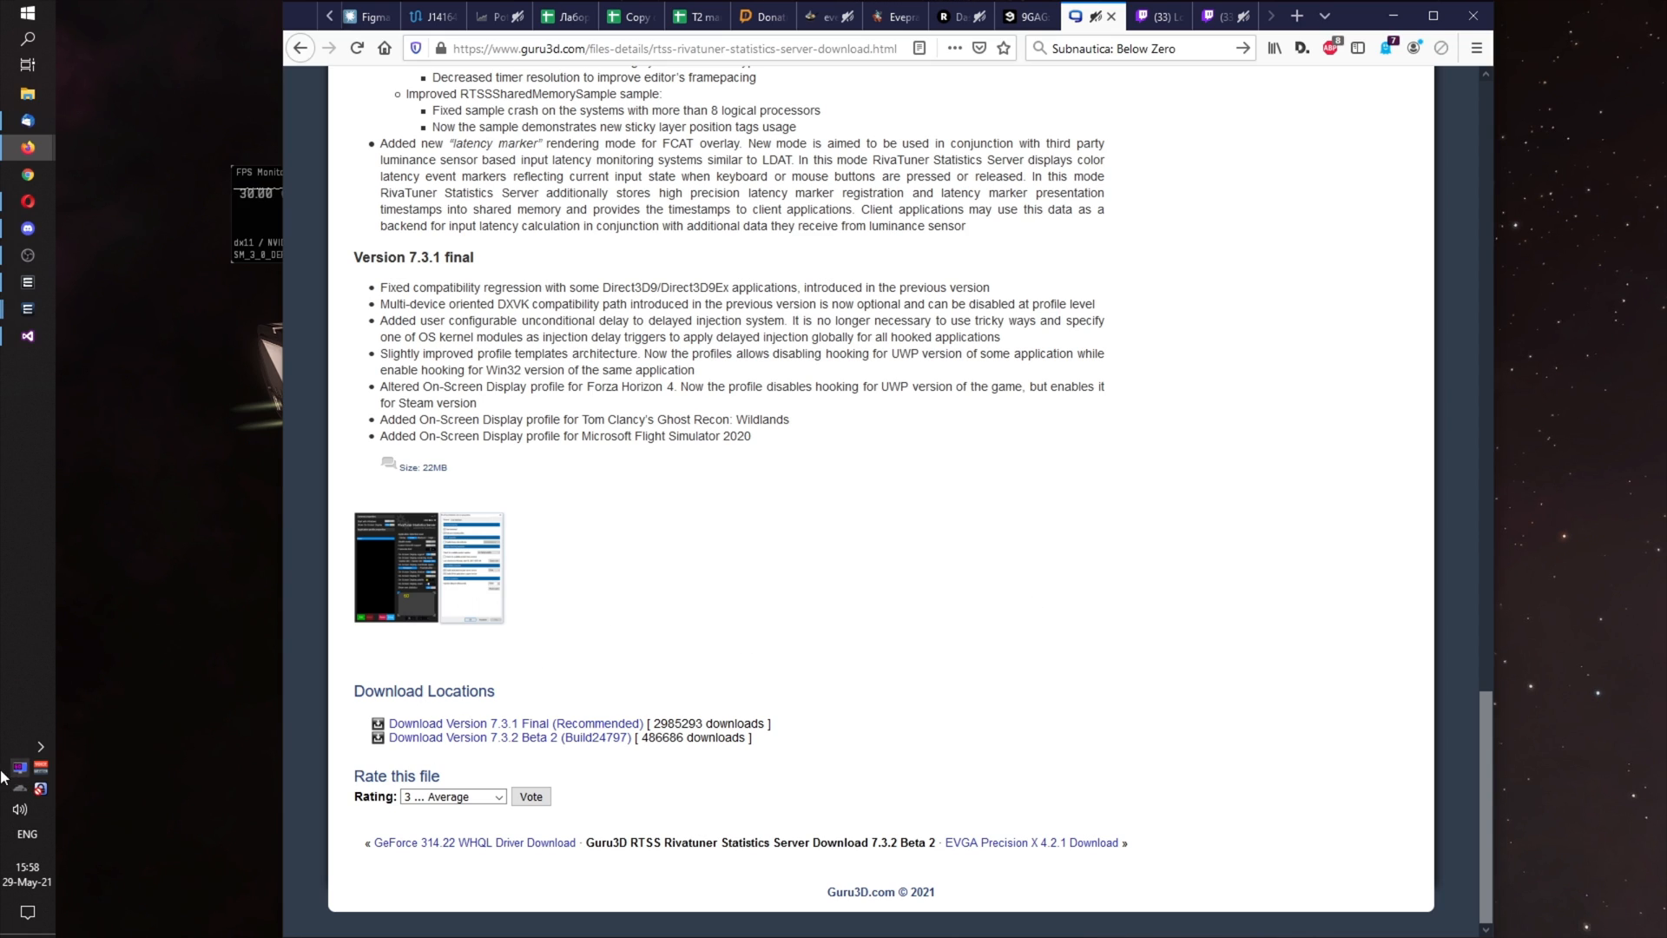
mouse_move(18, 769)
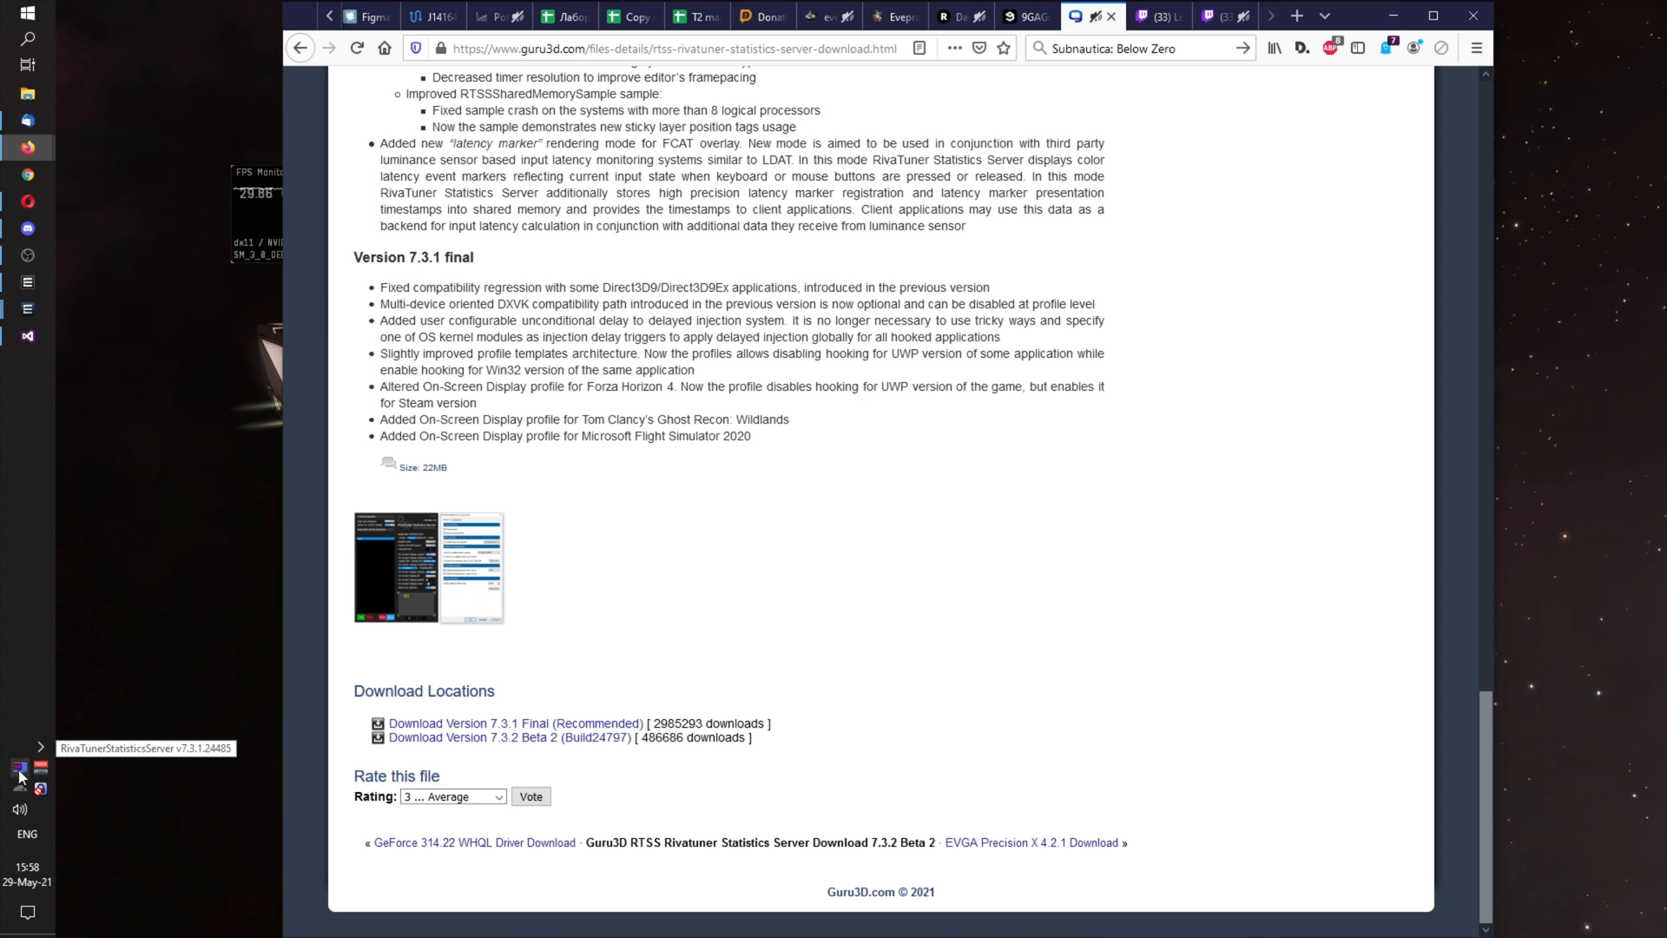
click(19, 769)
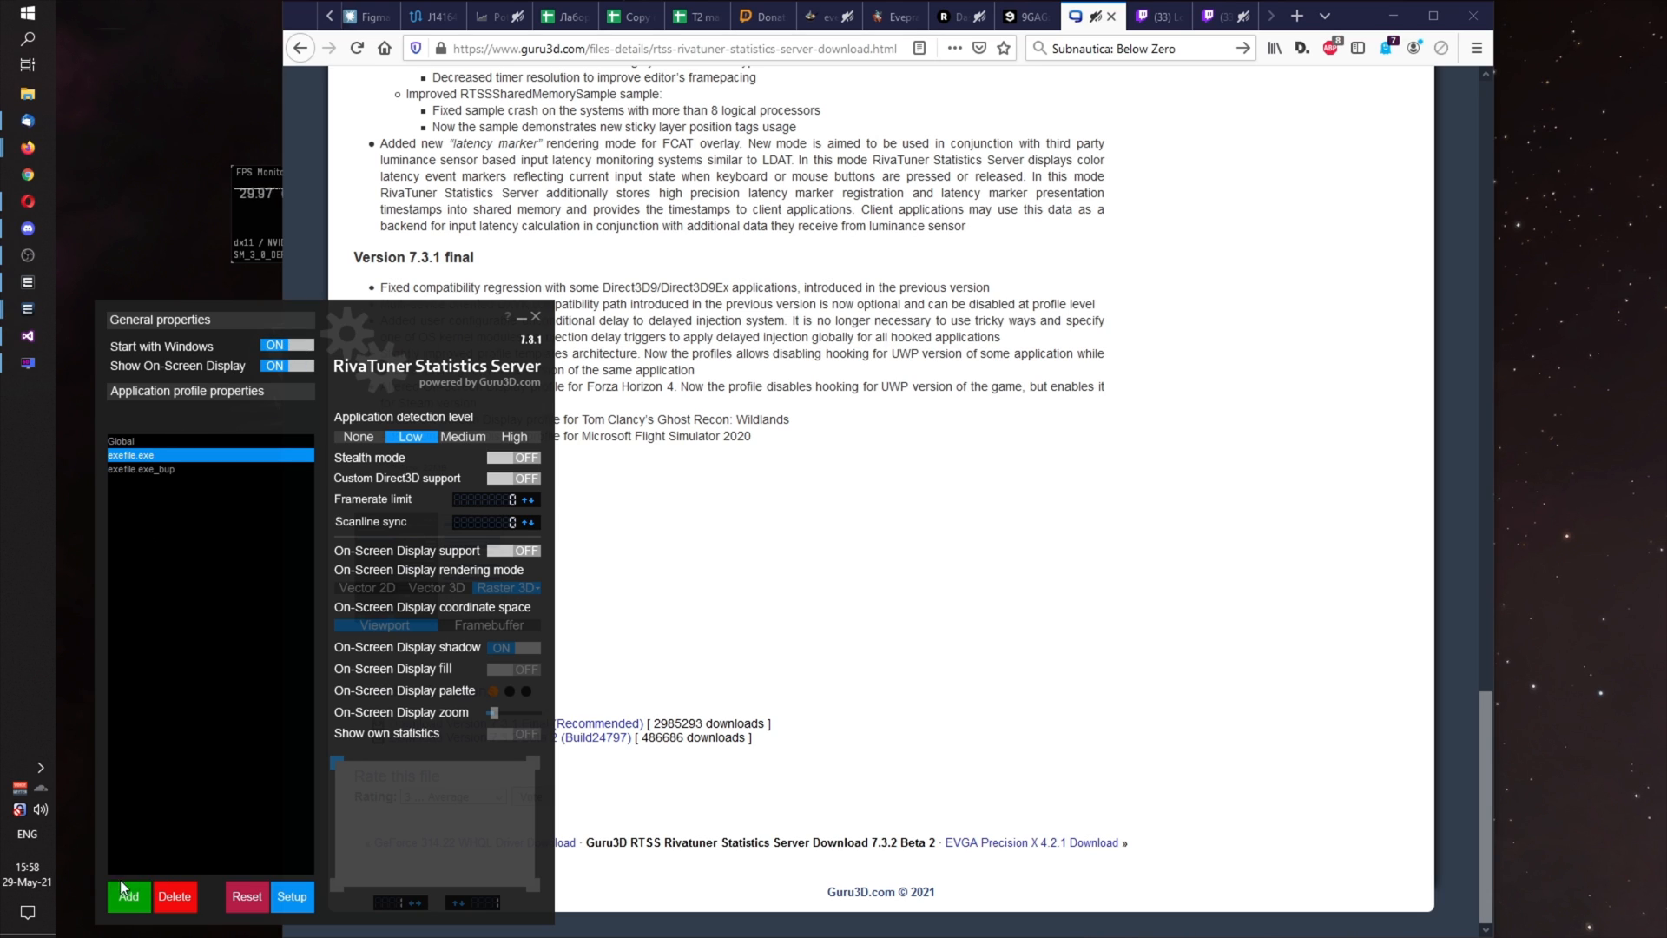
Add an application profile by browsing to exefile.exe in C:\Games\SharedCache\bin64.
click(128, 896)
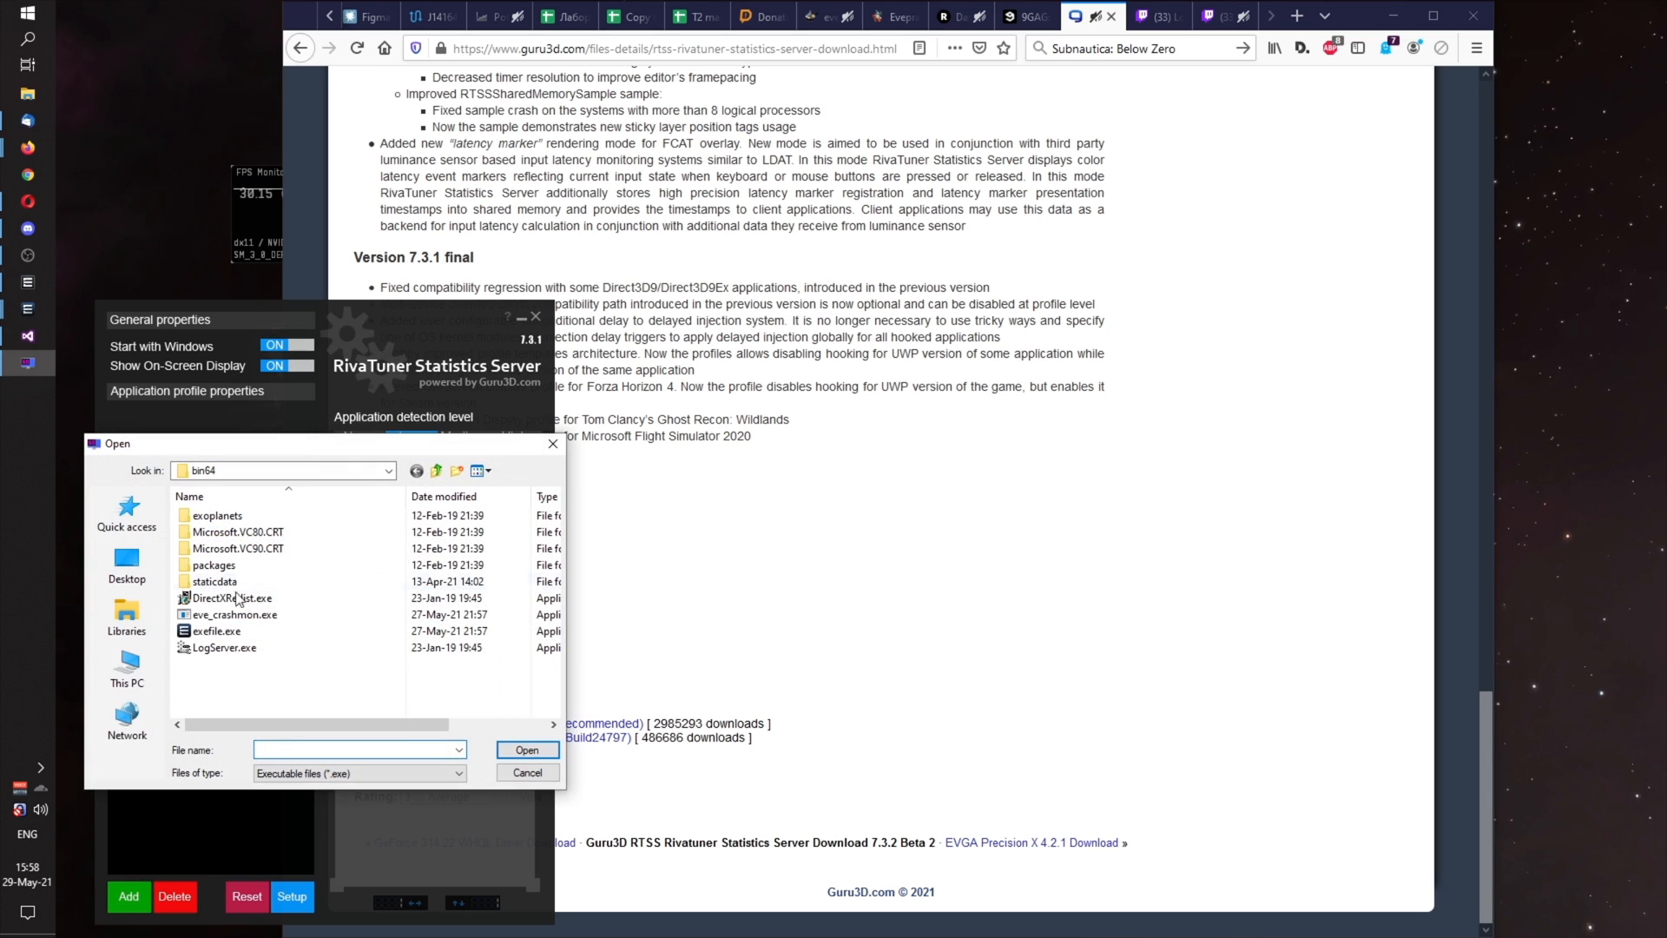
click(388, 471)
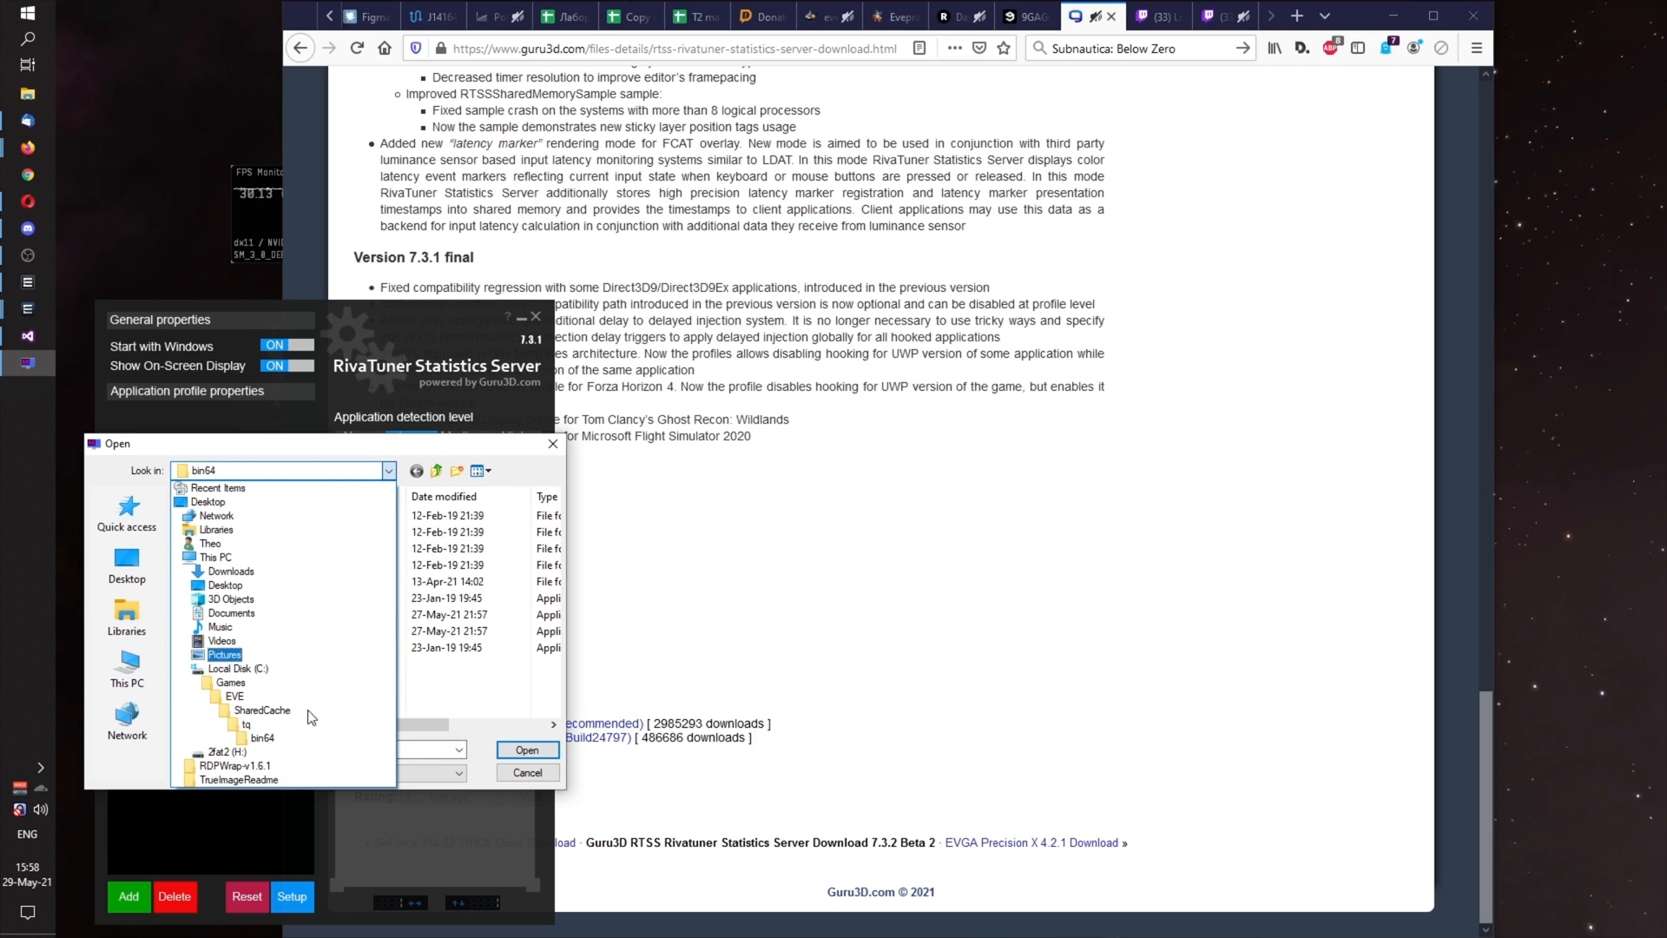
click(240, 668)
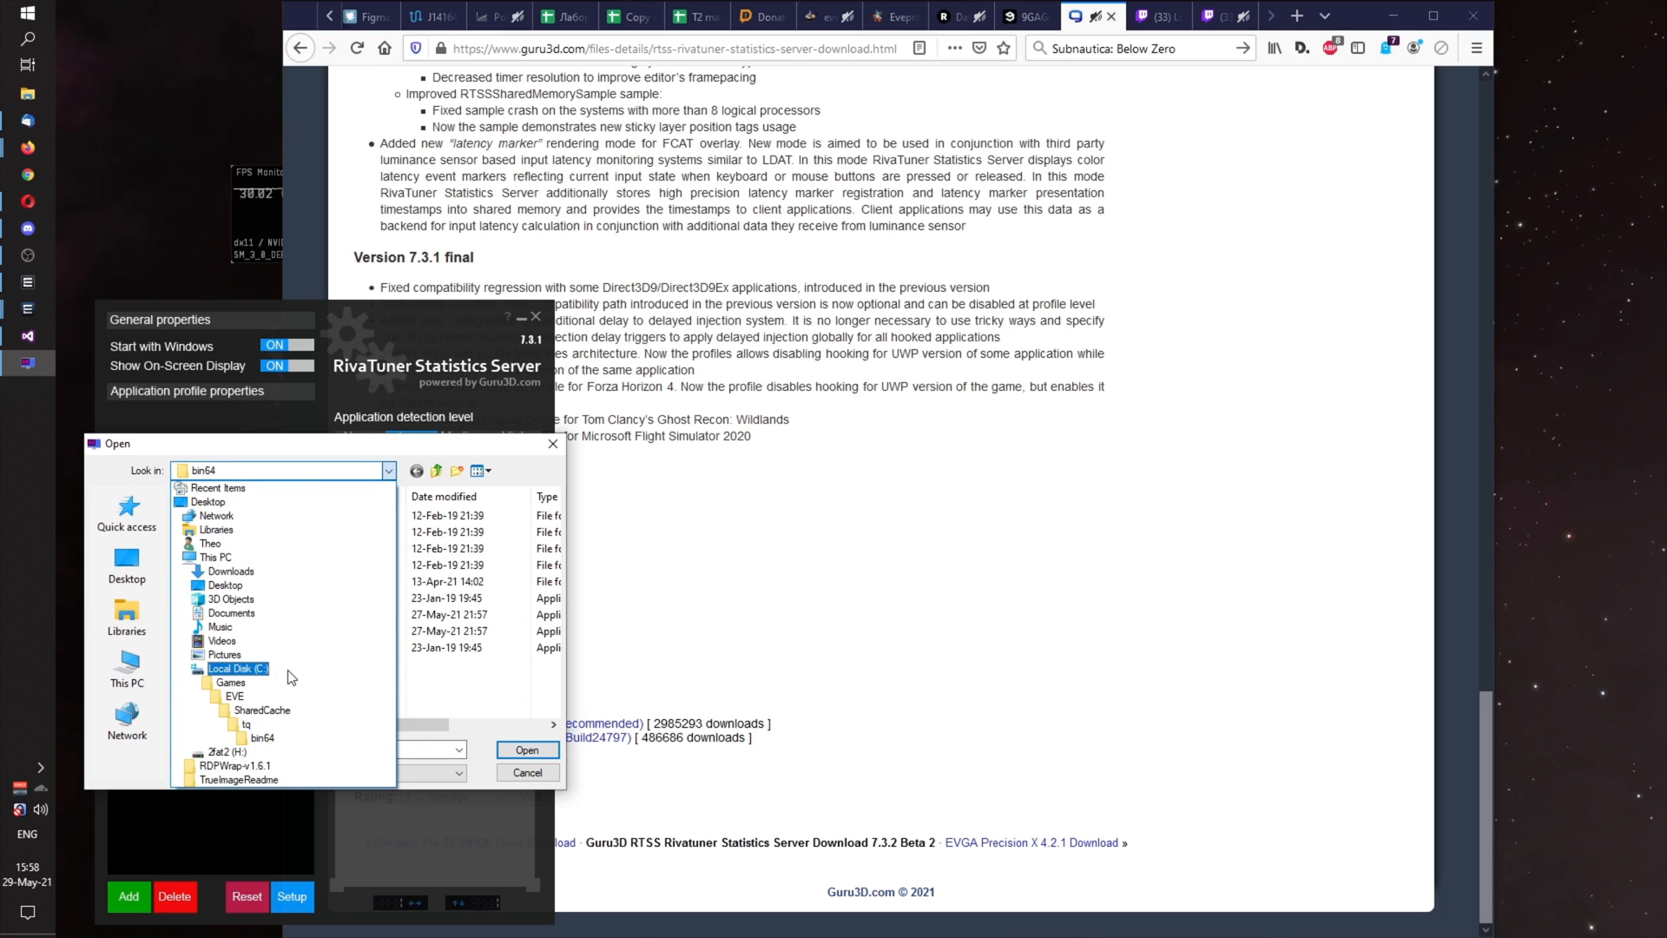
click(229, 682)
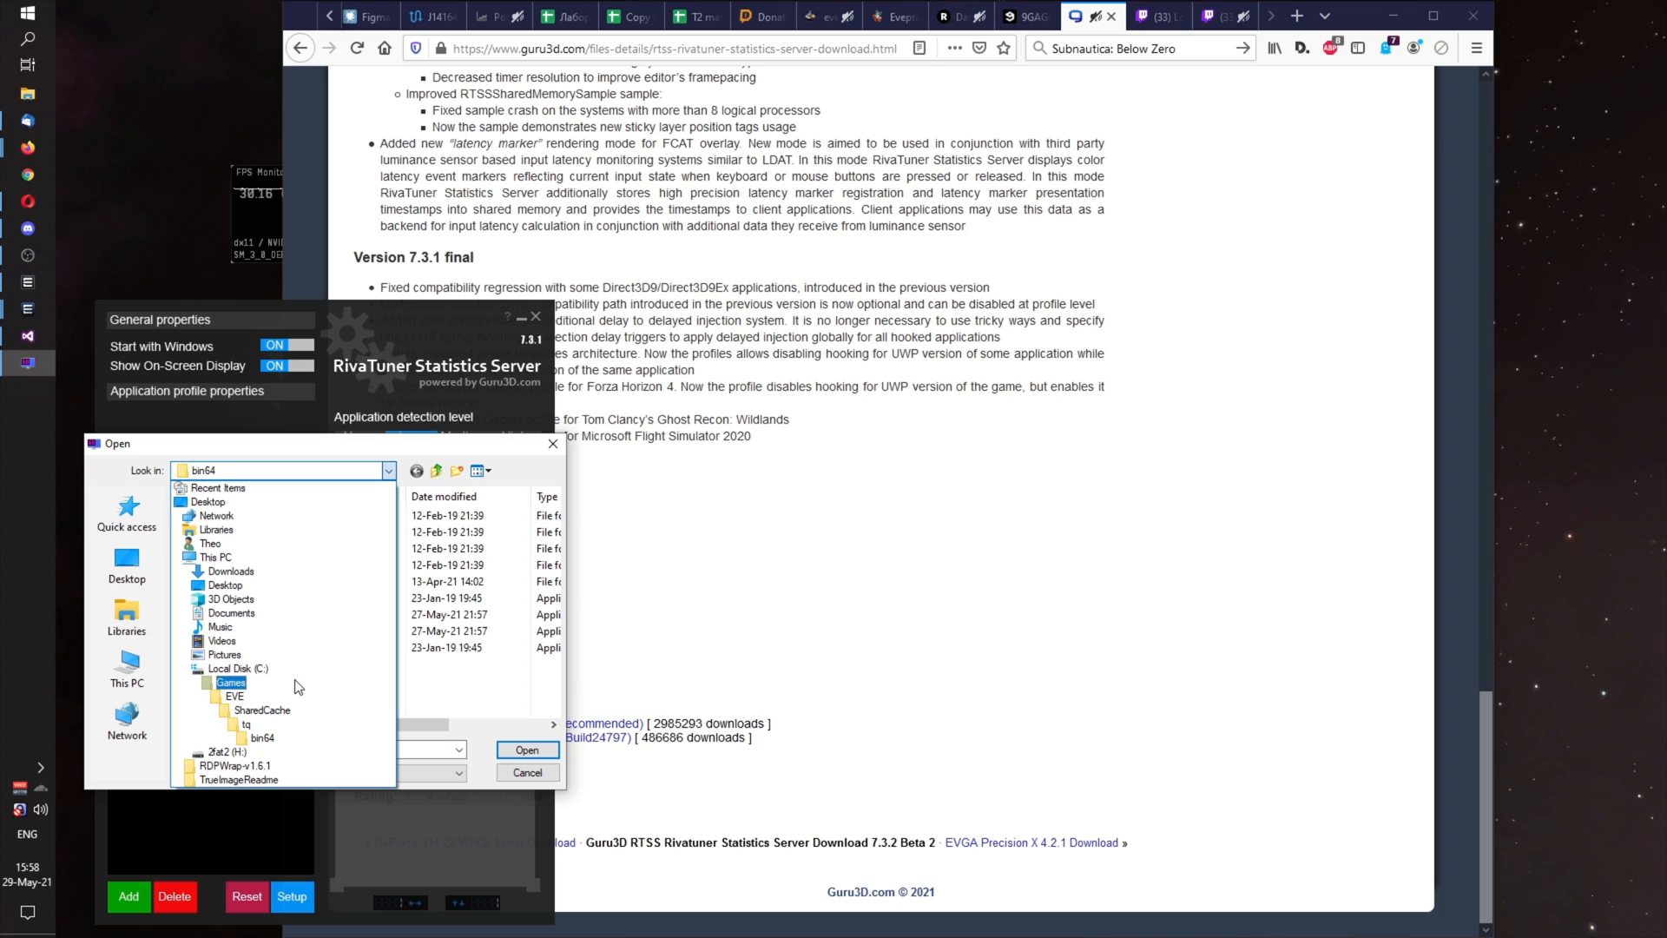
click(261, 709)
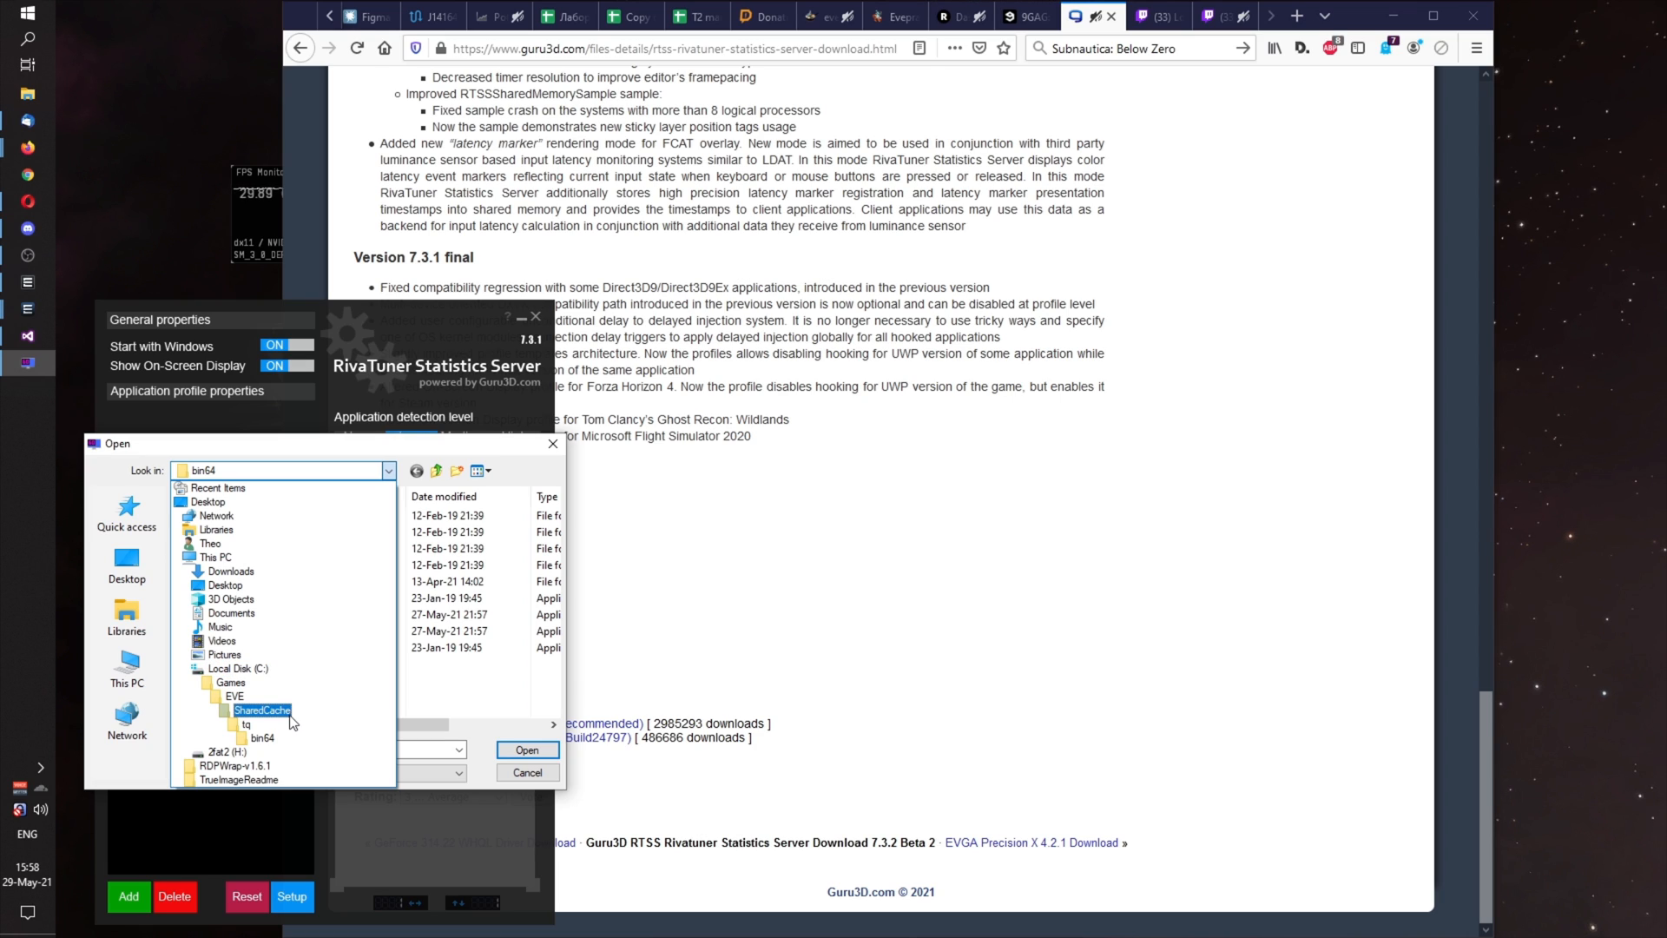
click(260, 737)
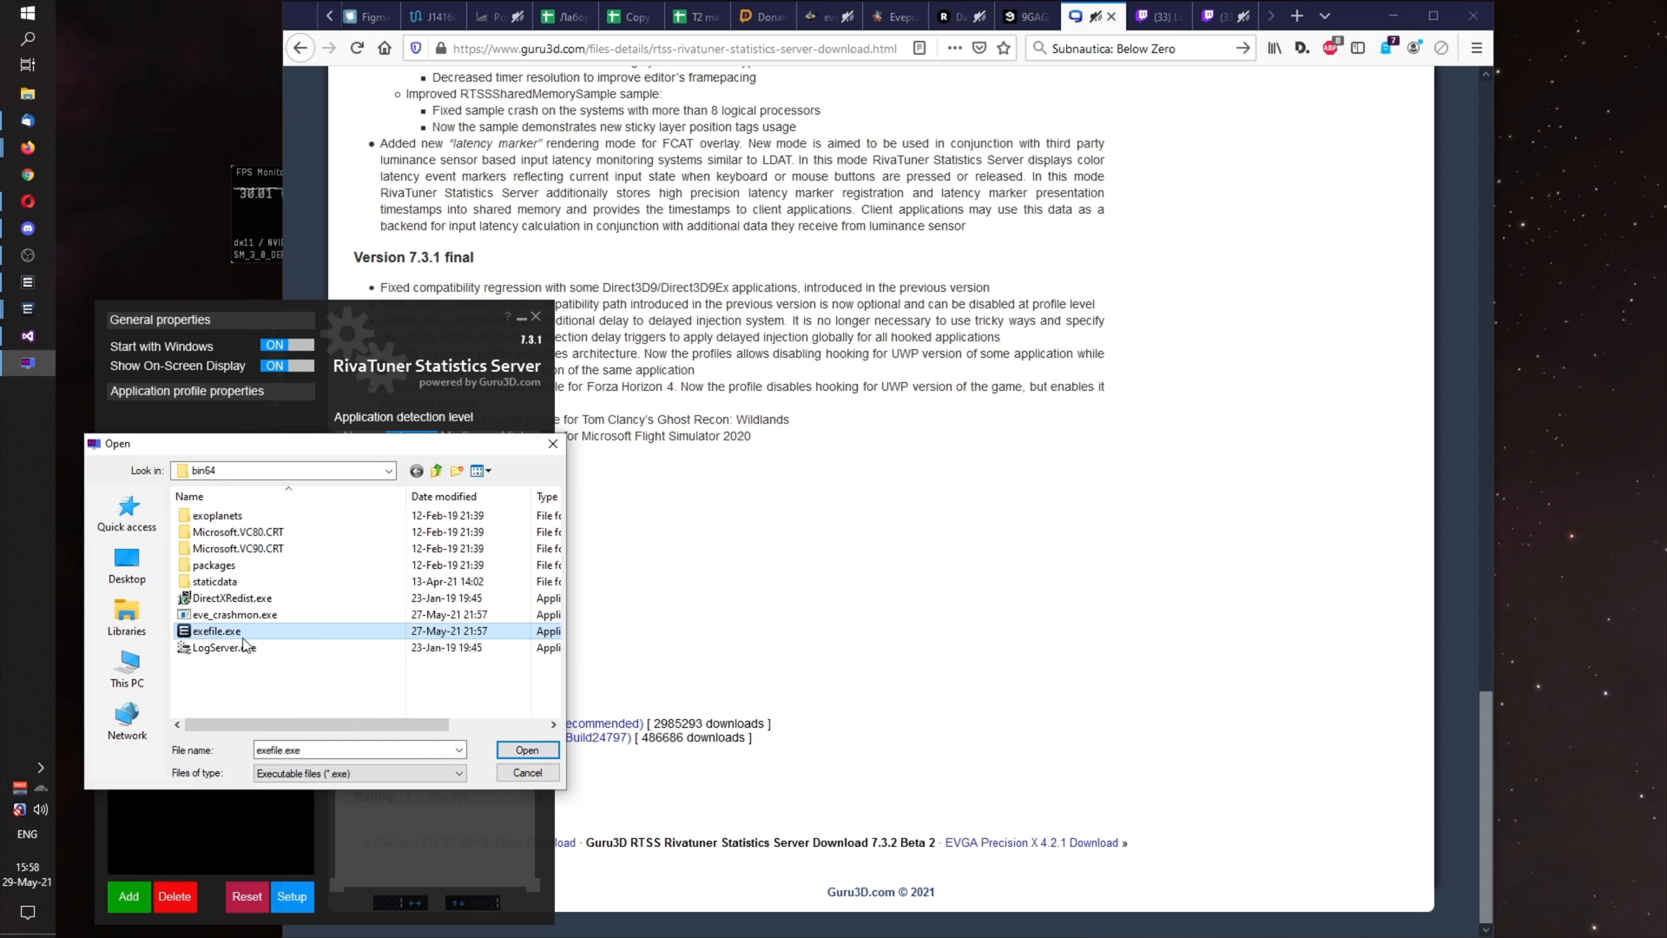
mouse_move(218, 630)
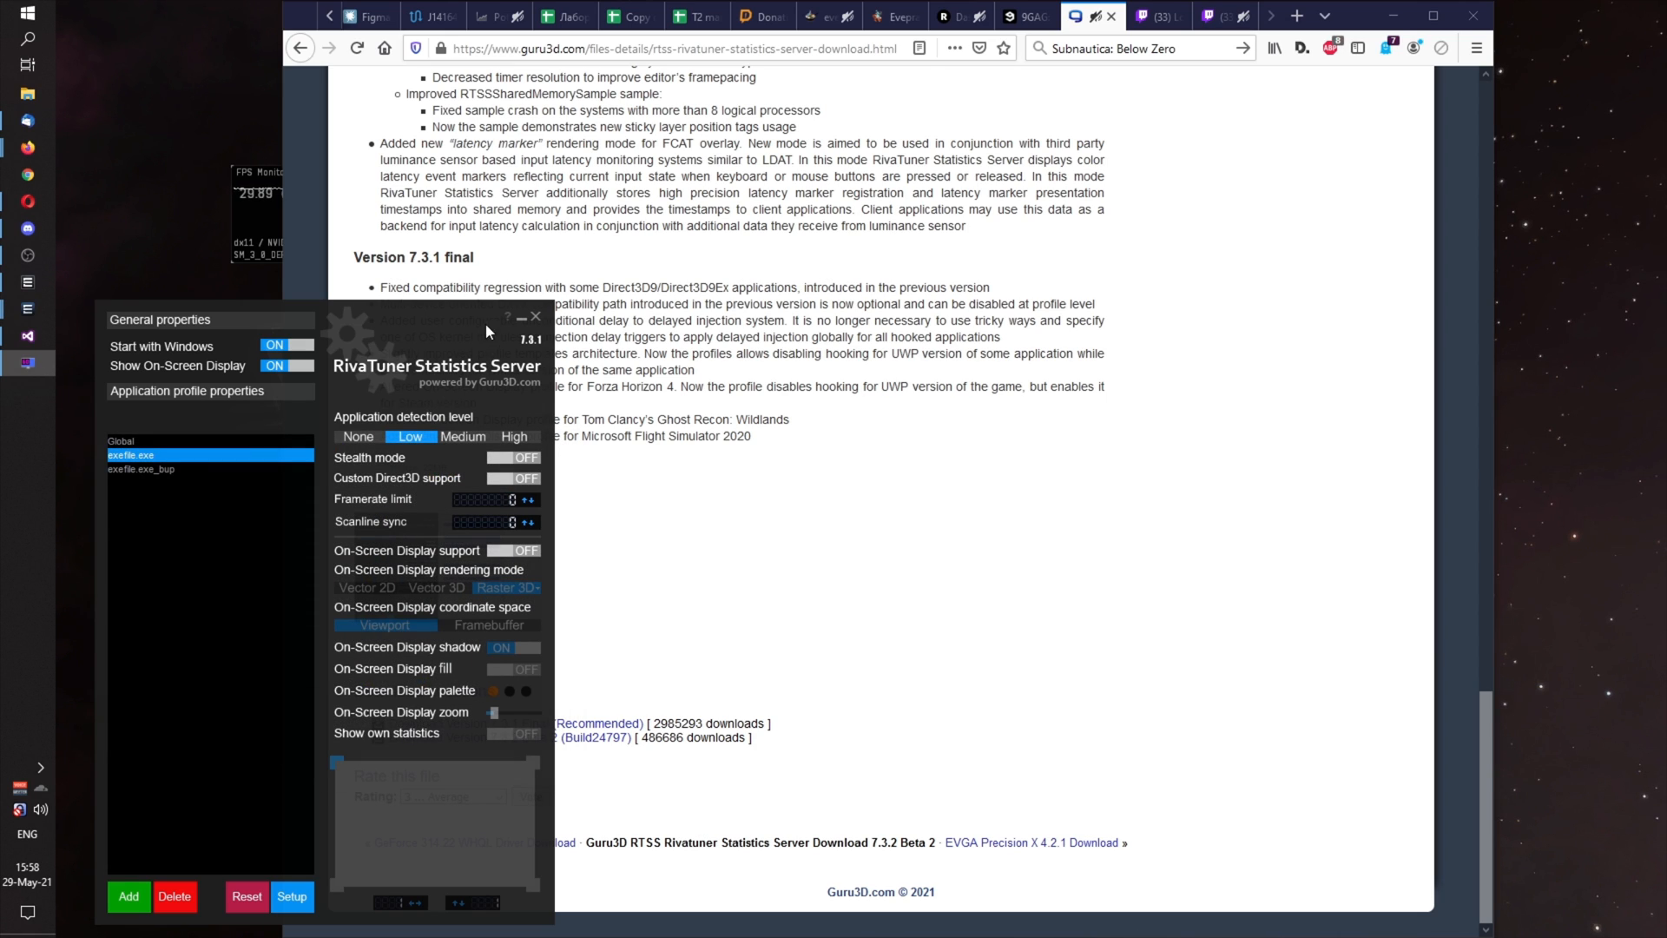
mouse_move(520, 319)
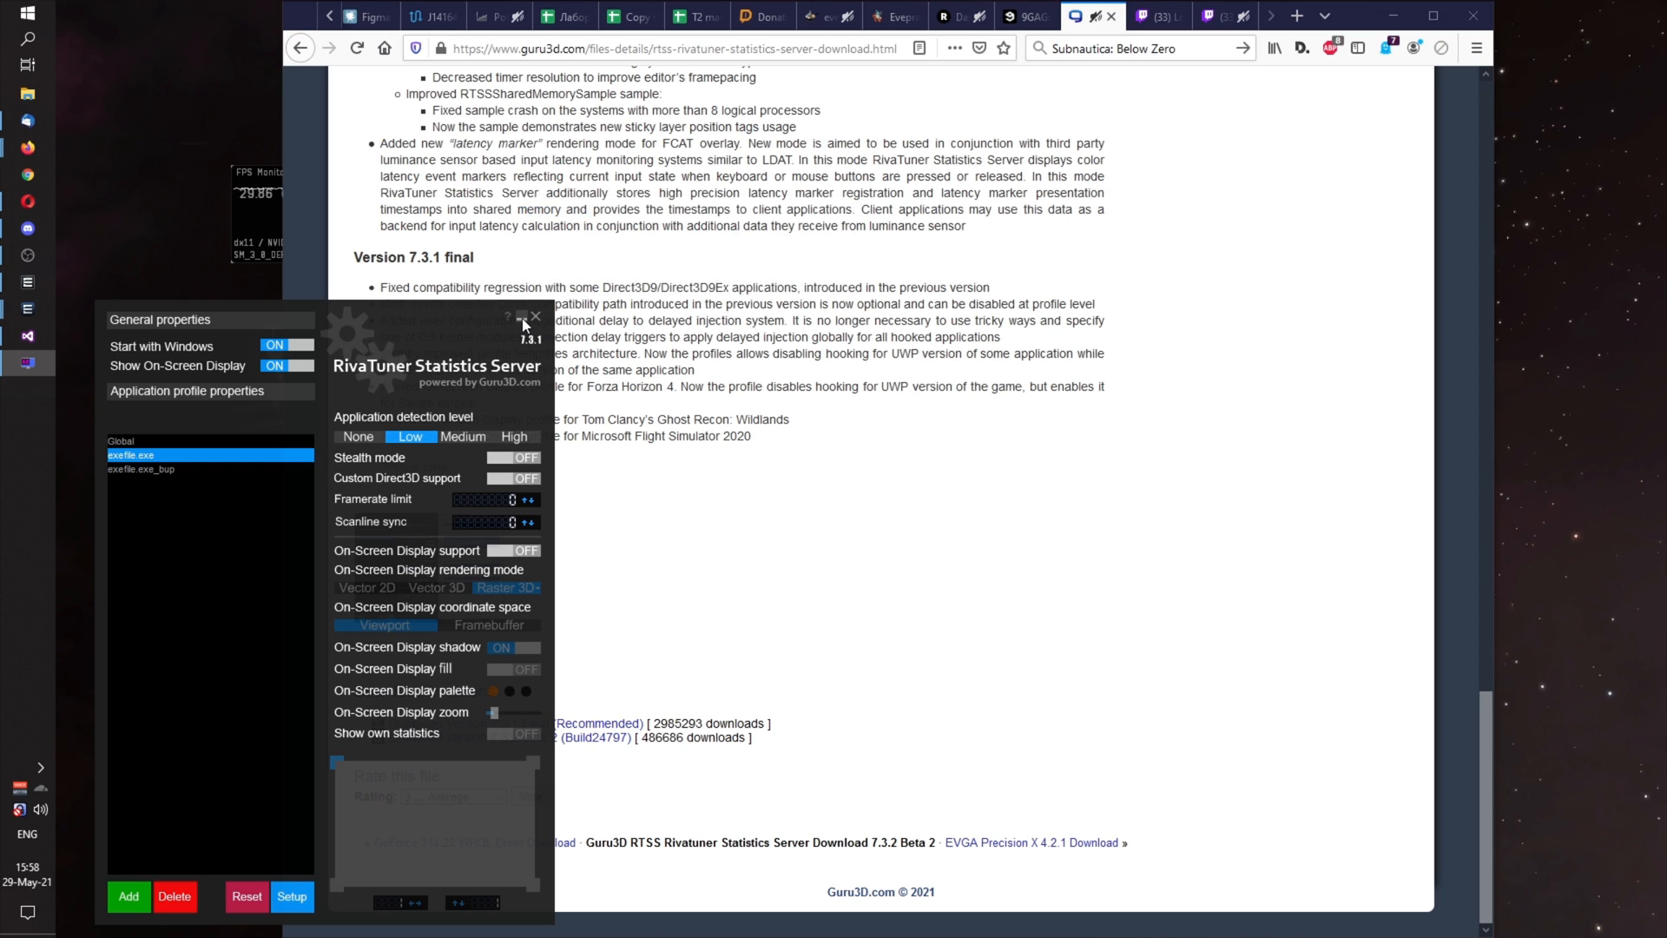
Close RivaTuner and launch a blank Notepad by searching 'note' in Start.
click(534, 317)
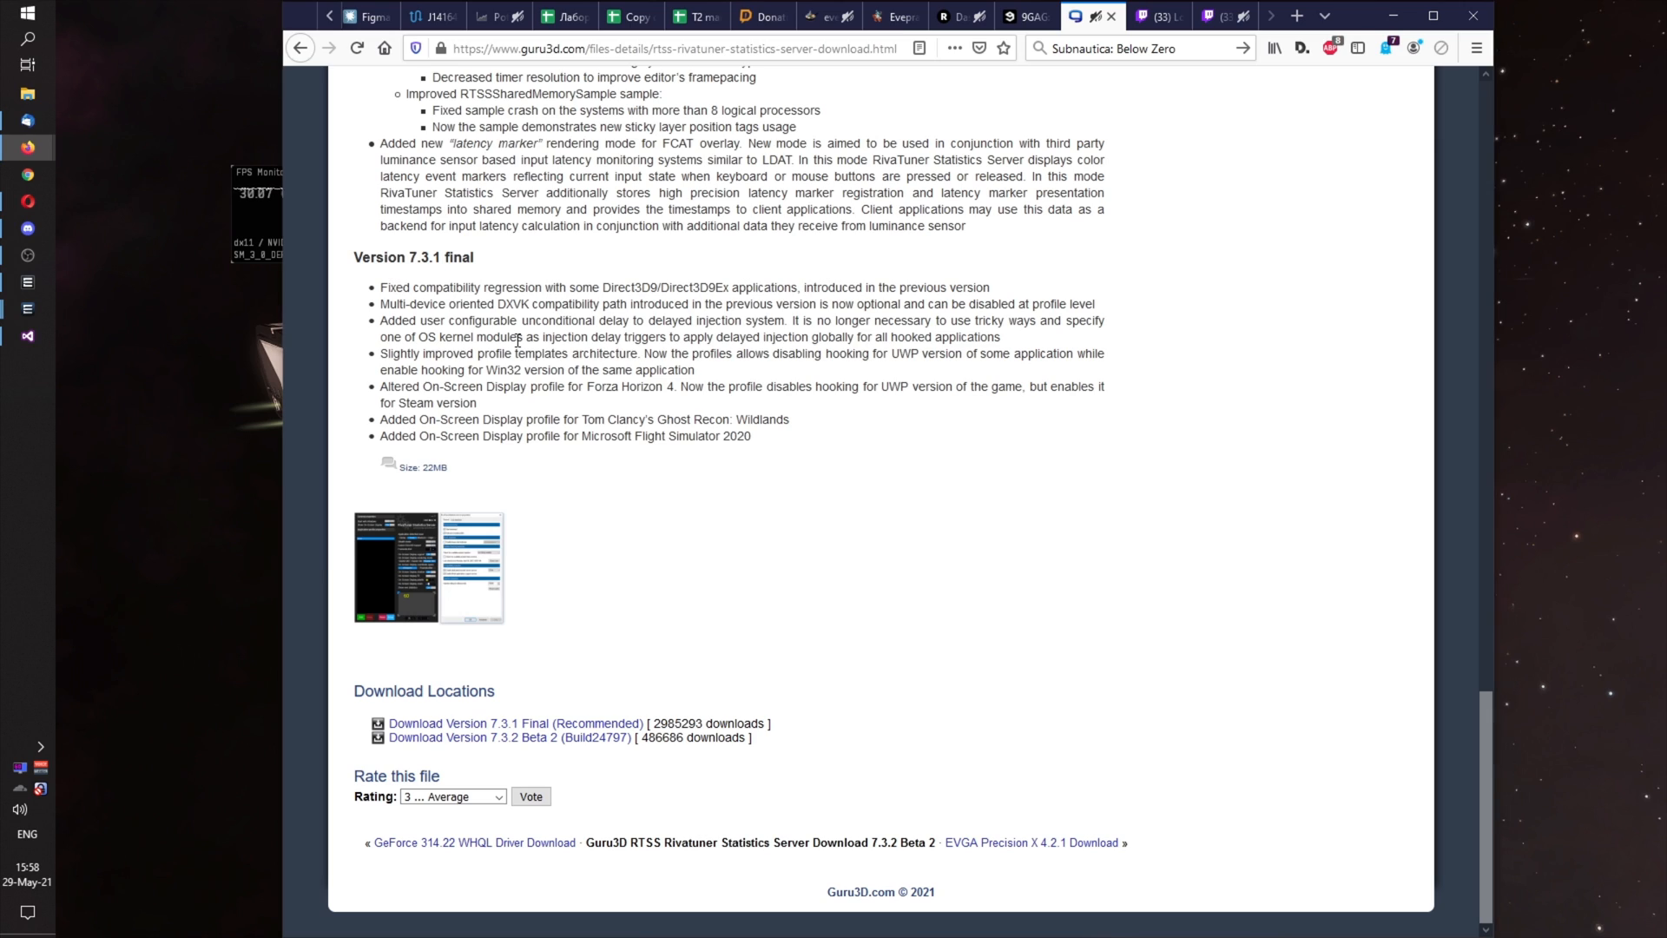
text(note)
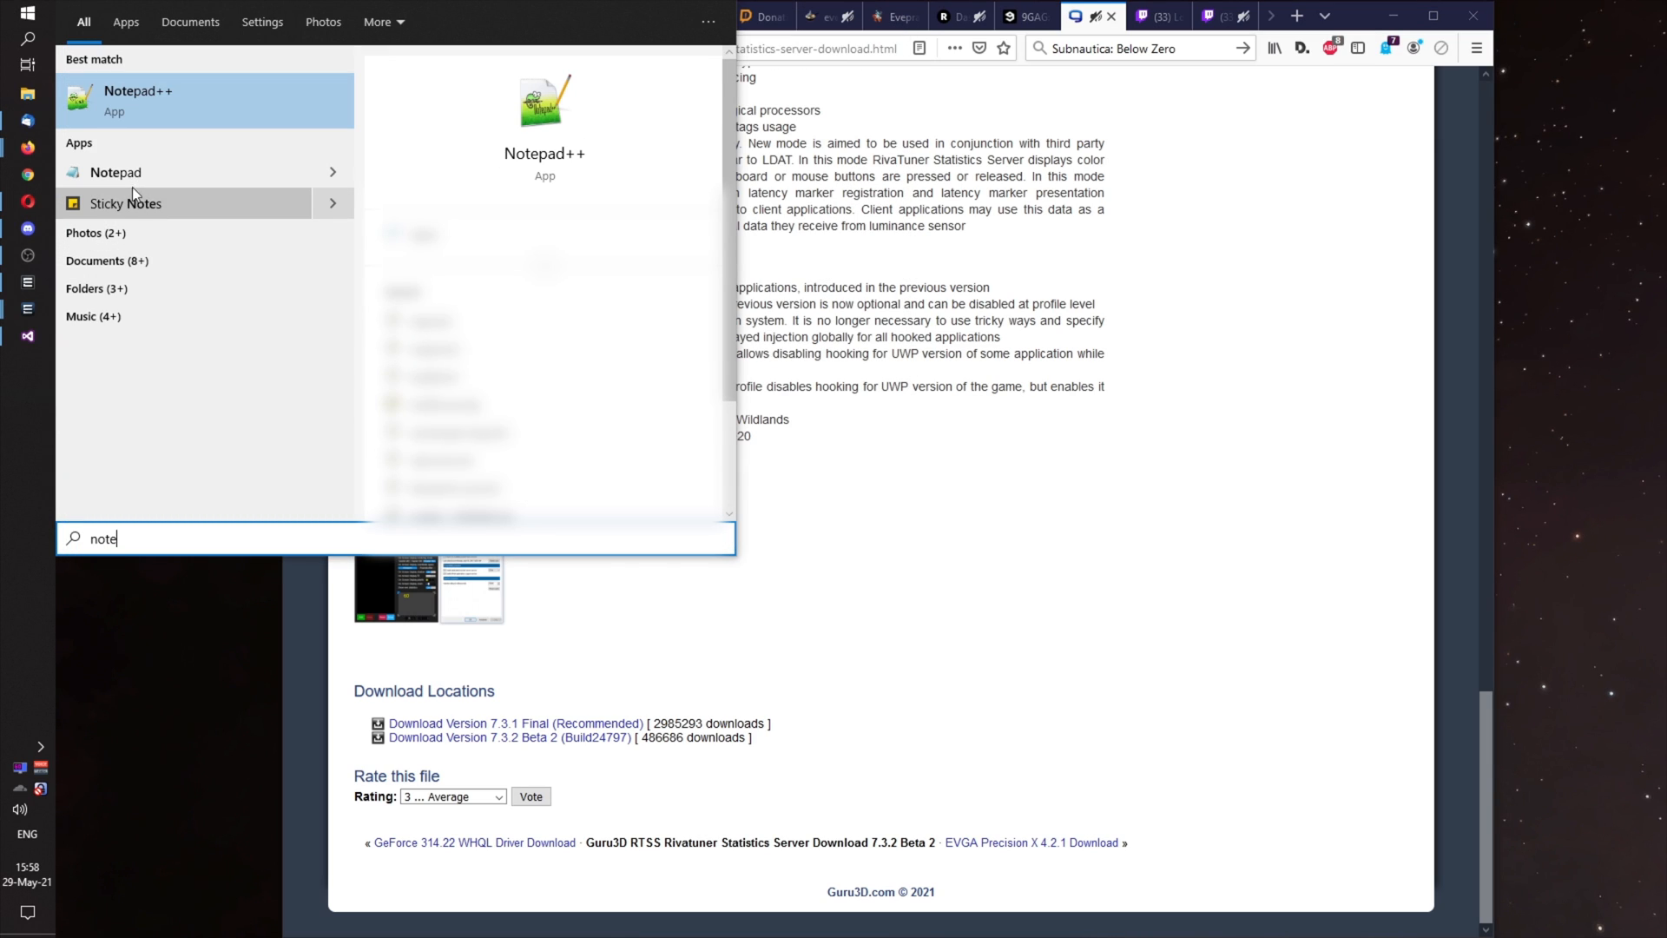
right_click(114, 171)
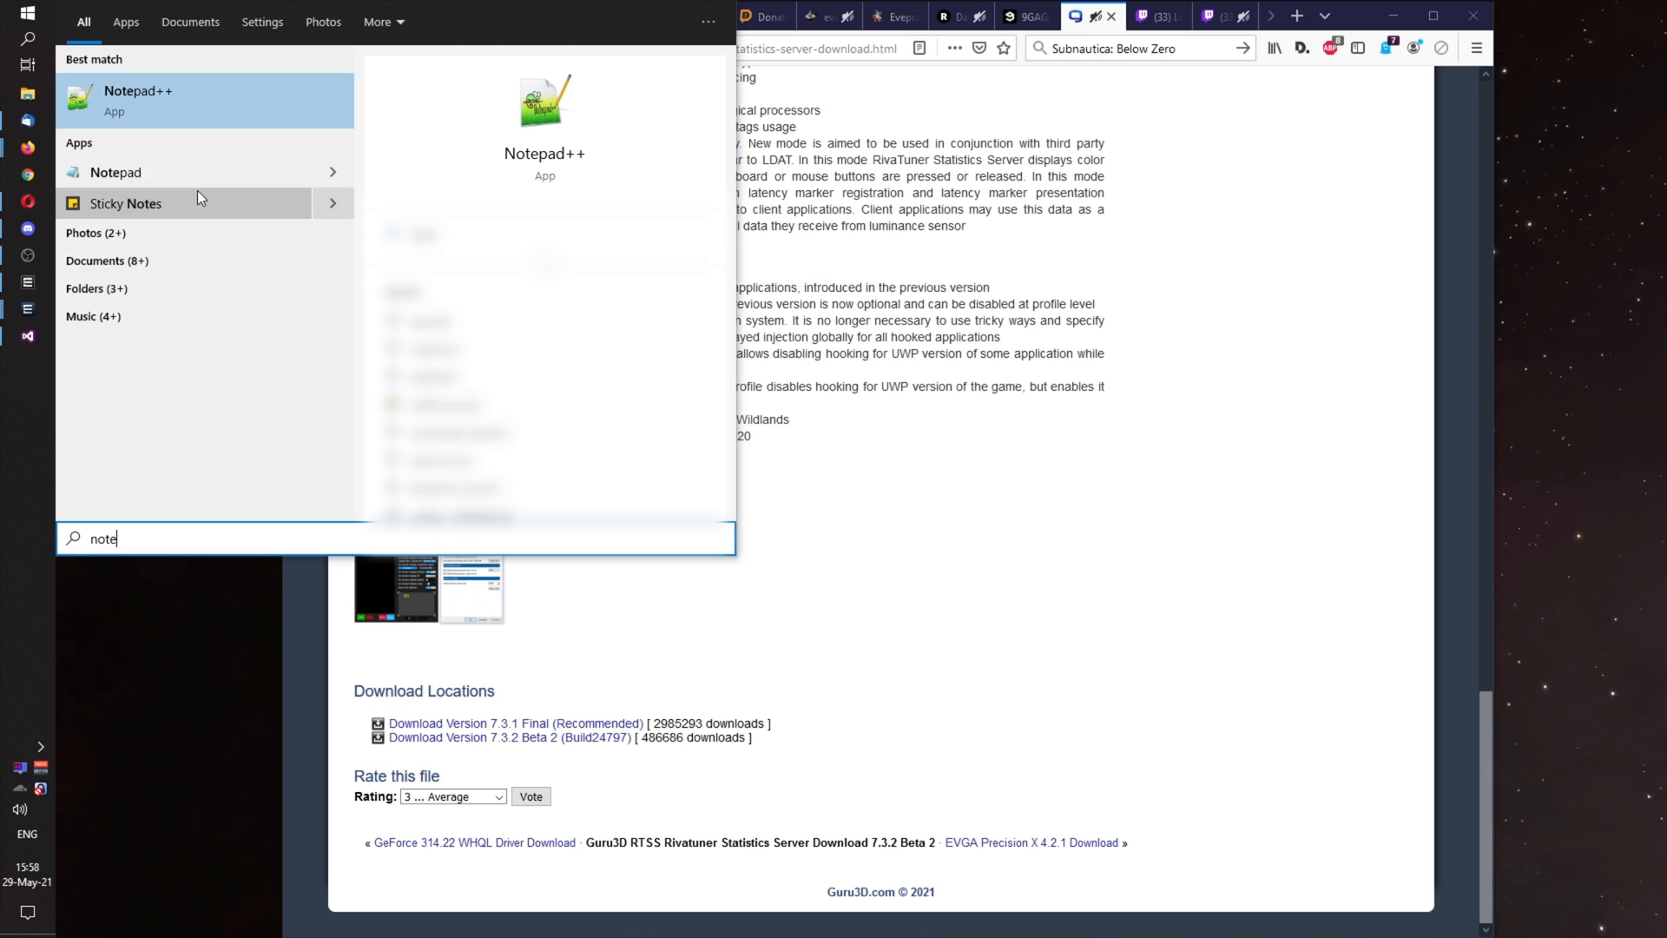
click(263, 268)
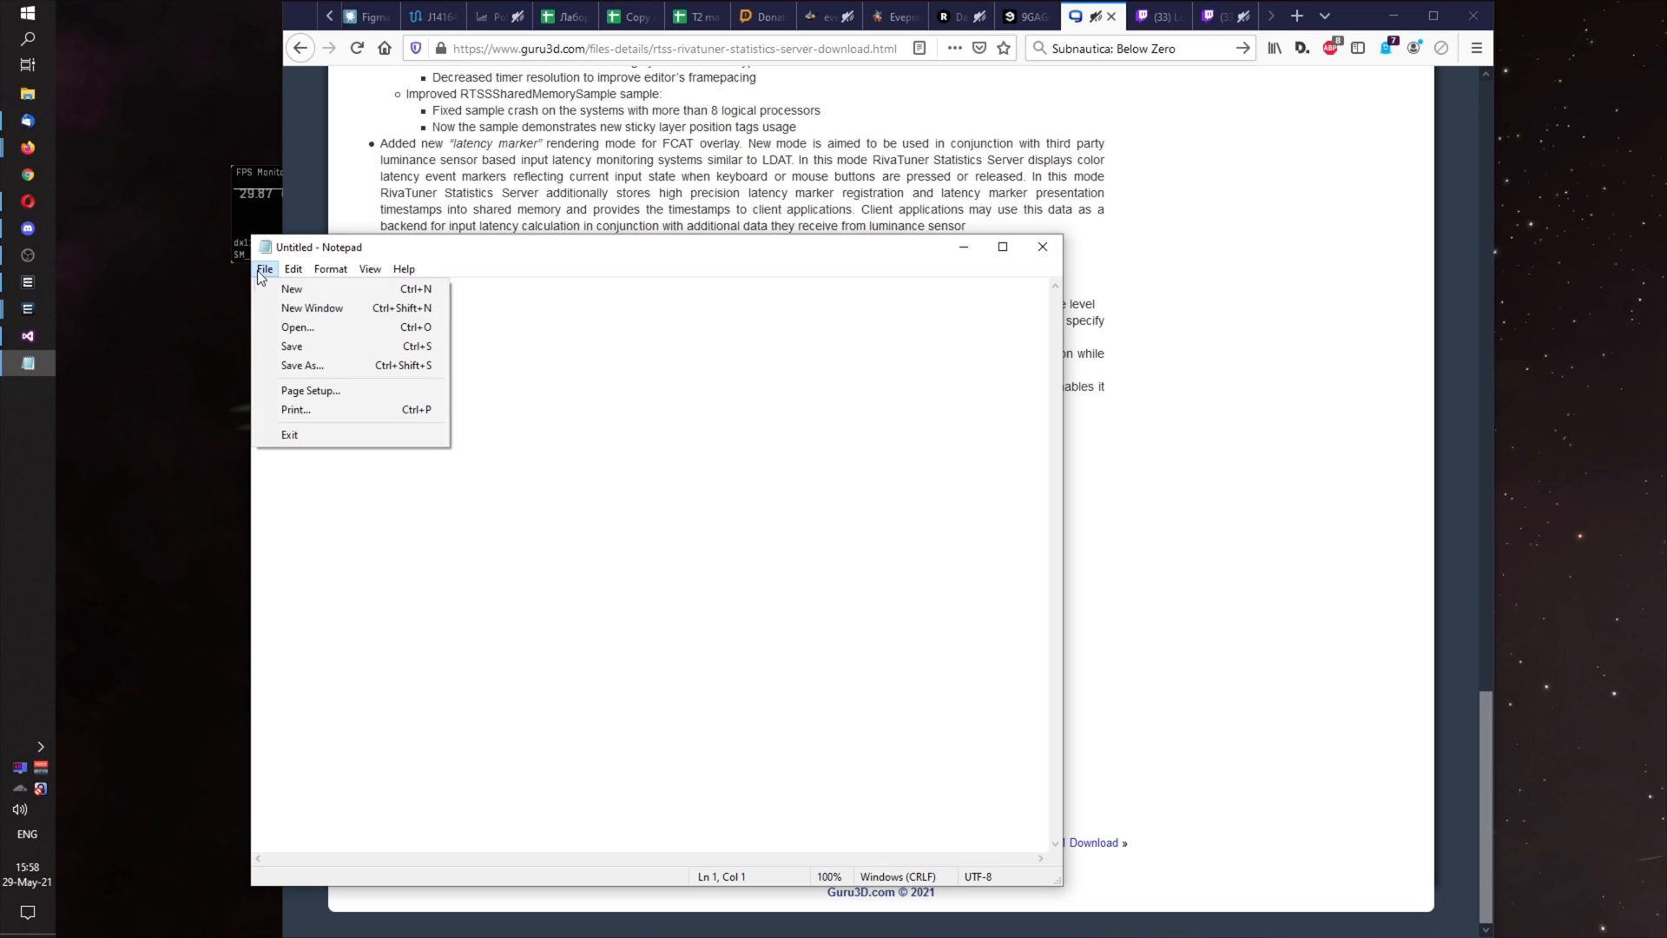
Open exefile.exe.cfg from RTSS's Profiles folder, with the file type set to All Files.
click(809, 583)
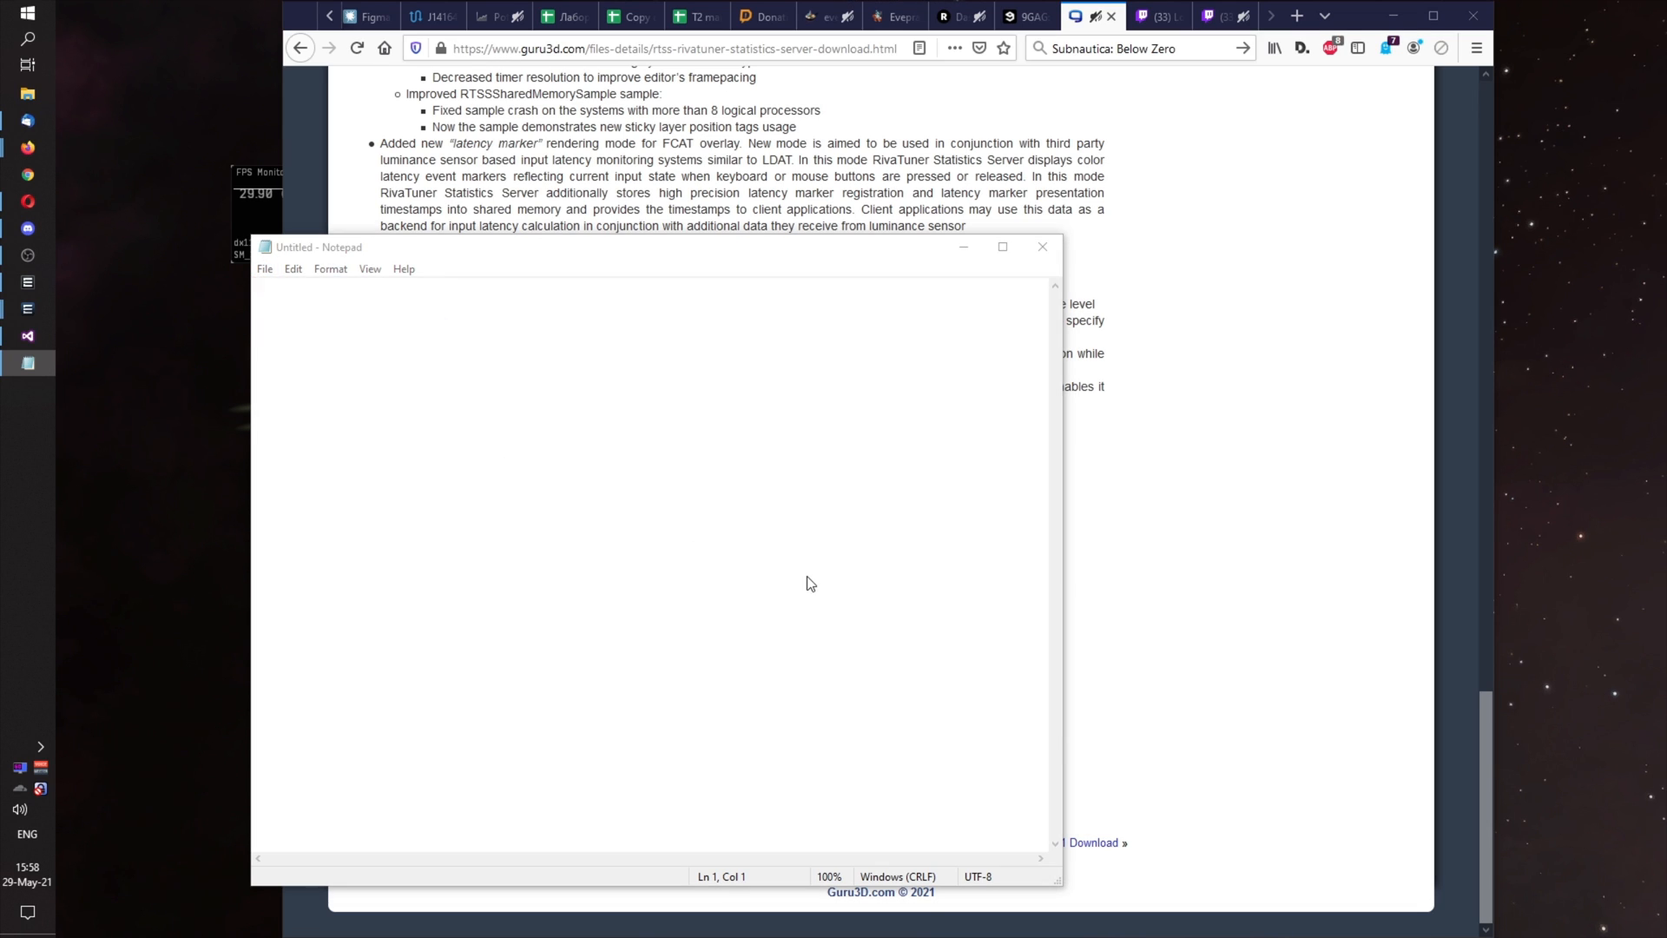
click(264, 269)
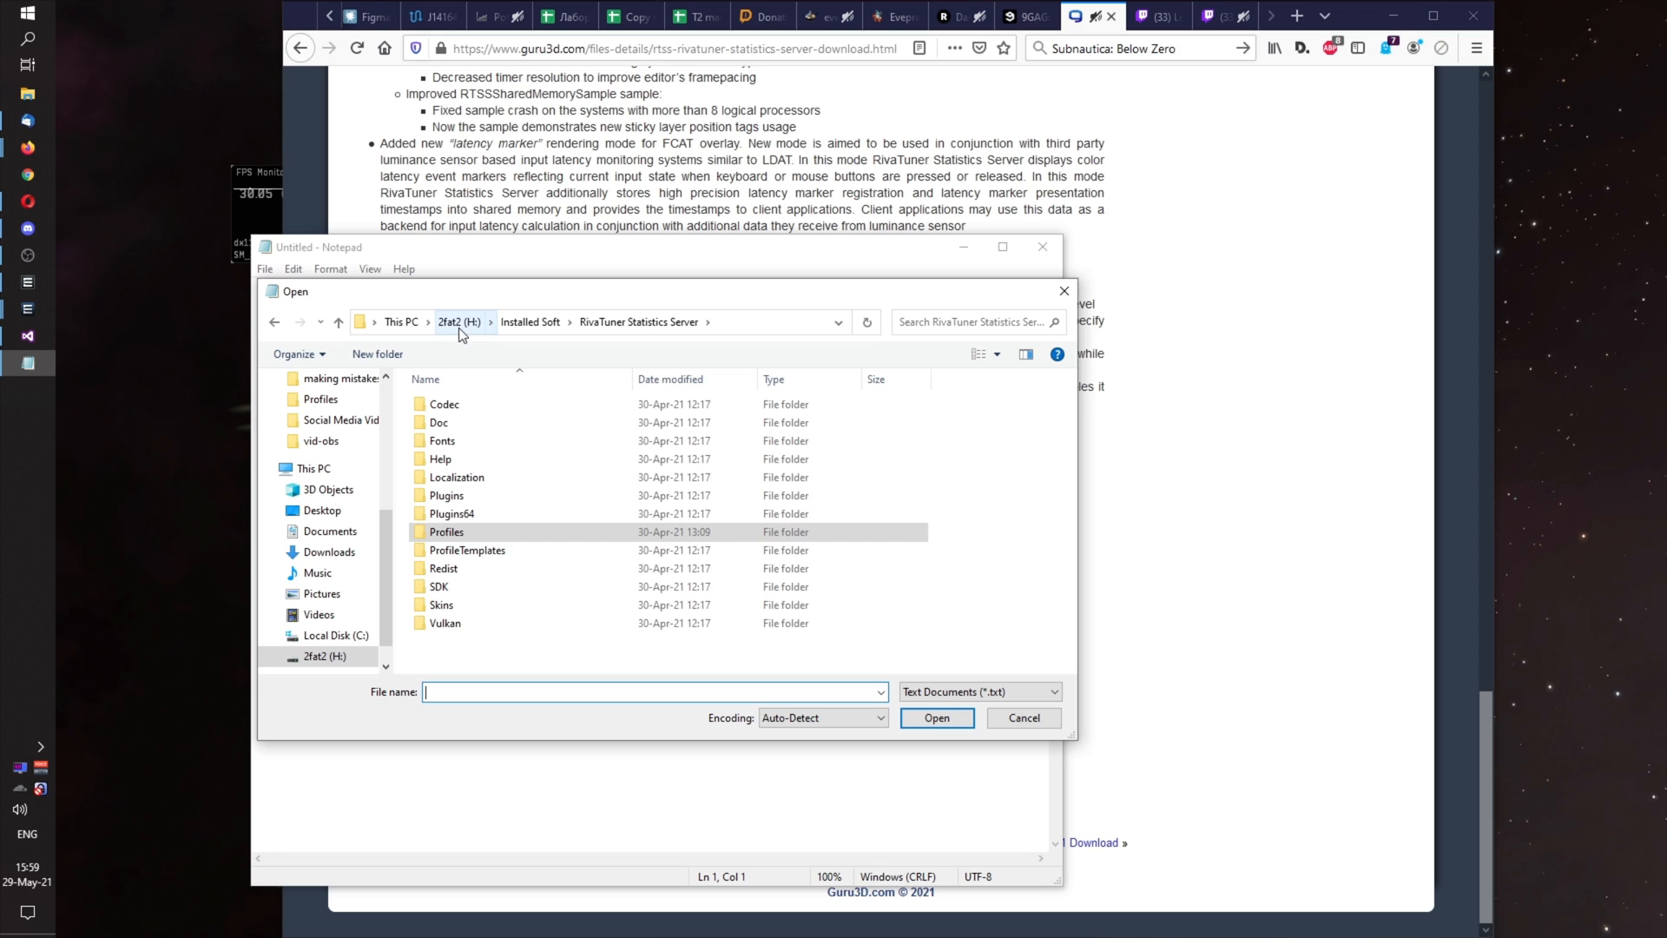
mouse_move(662, 335)
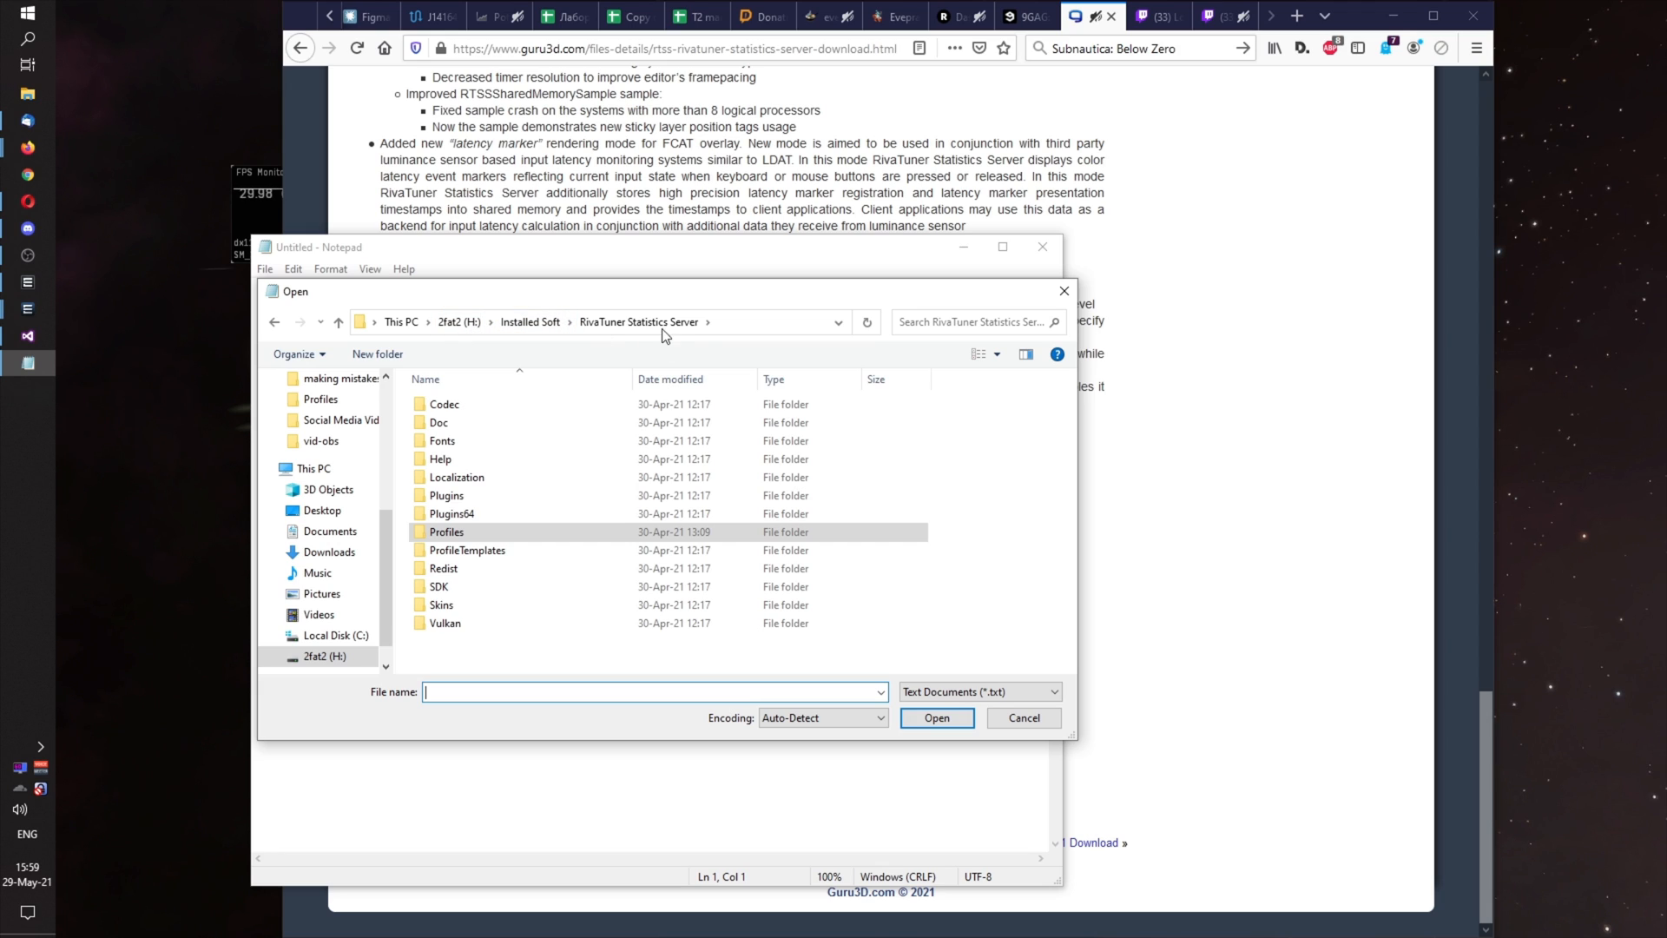
click(446, 531)
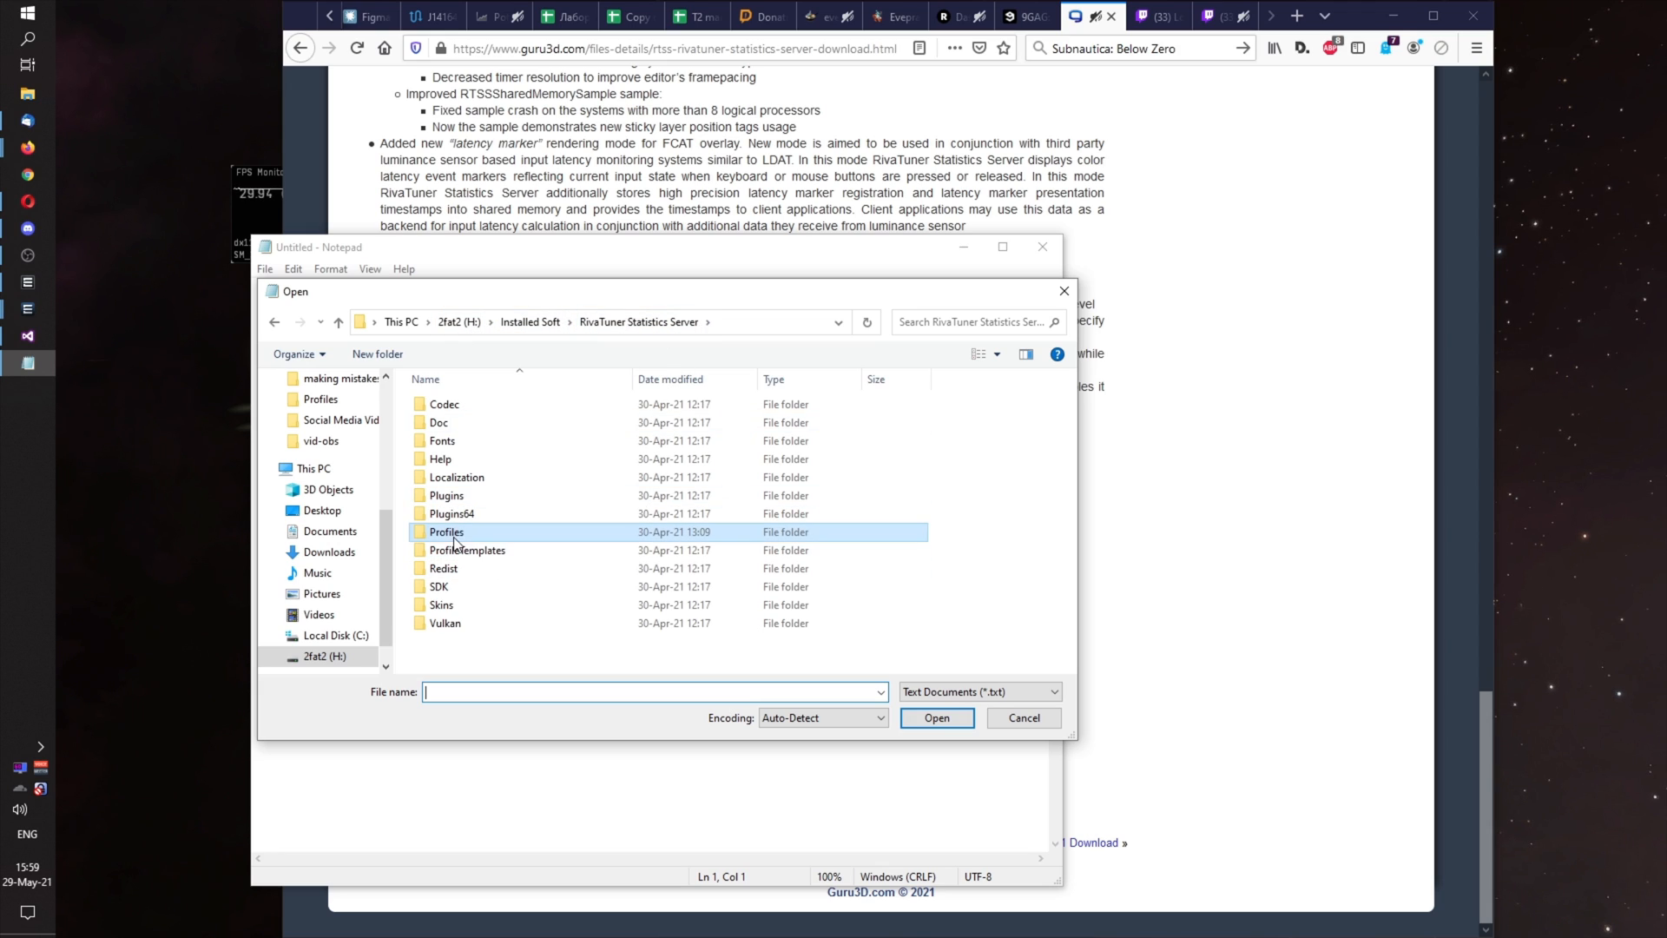
mouse_move(447, 531)
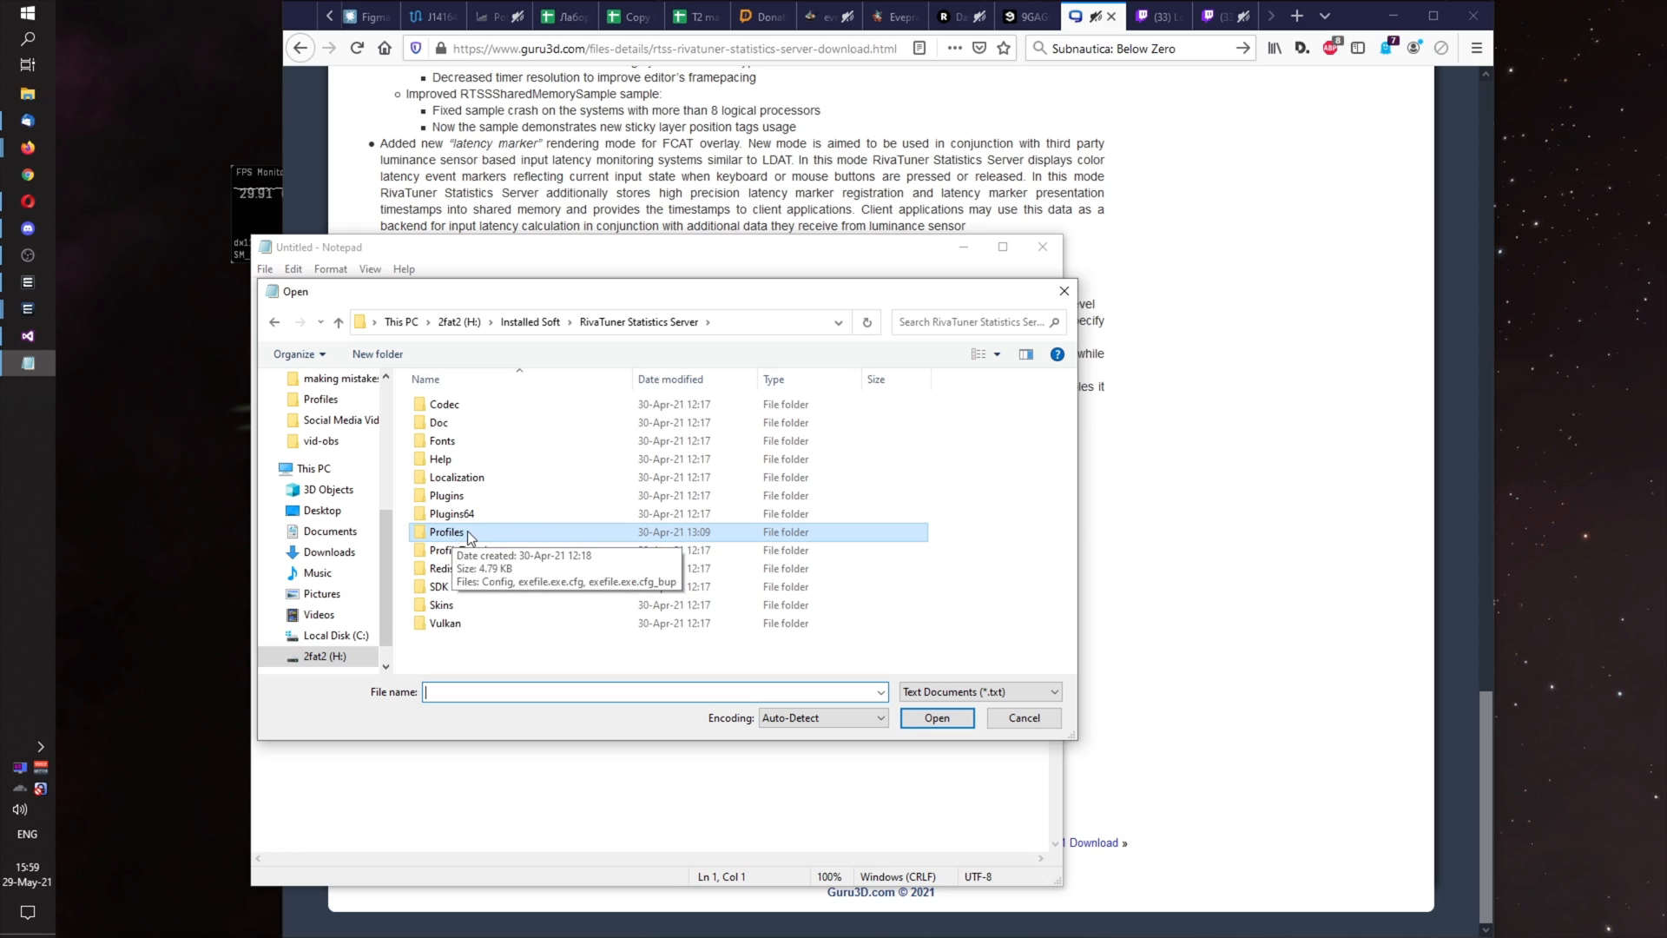
double_click(447, 531)
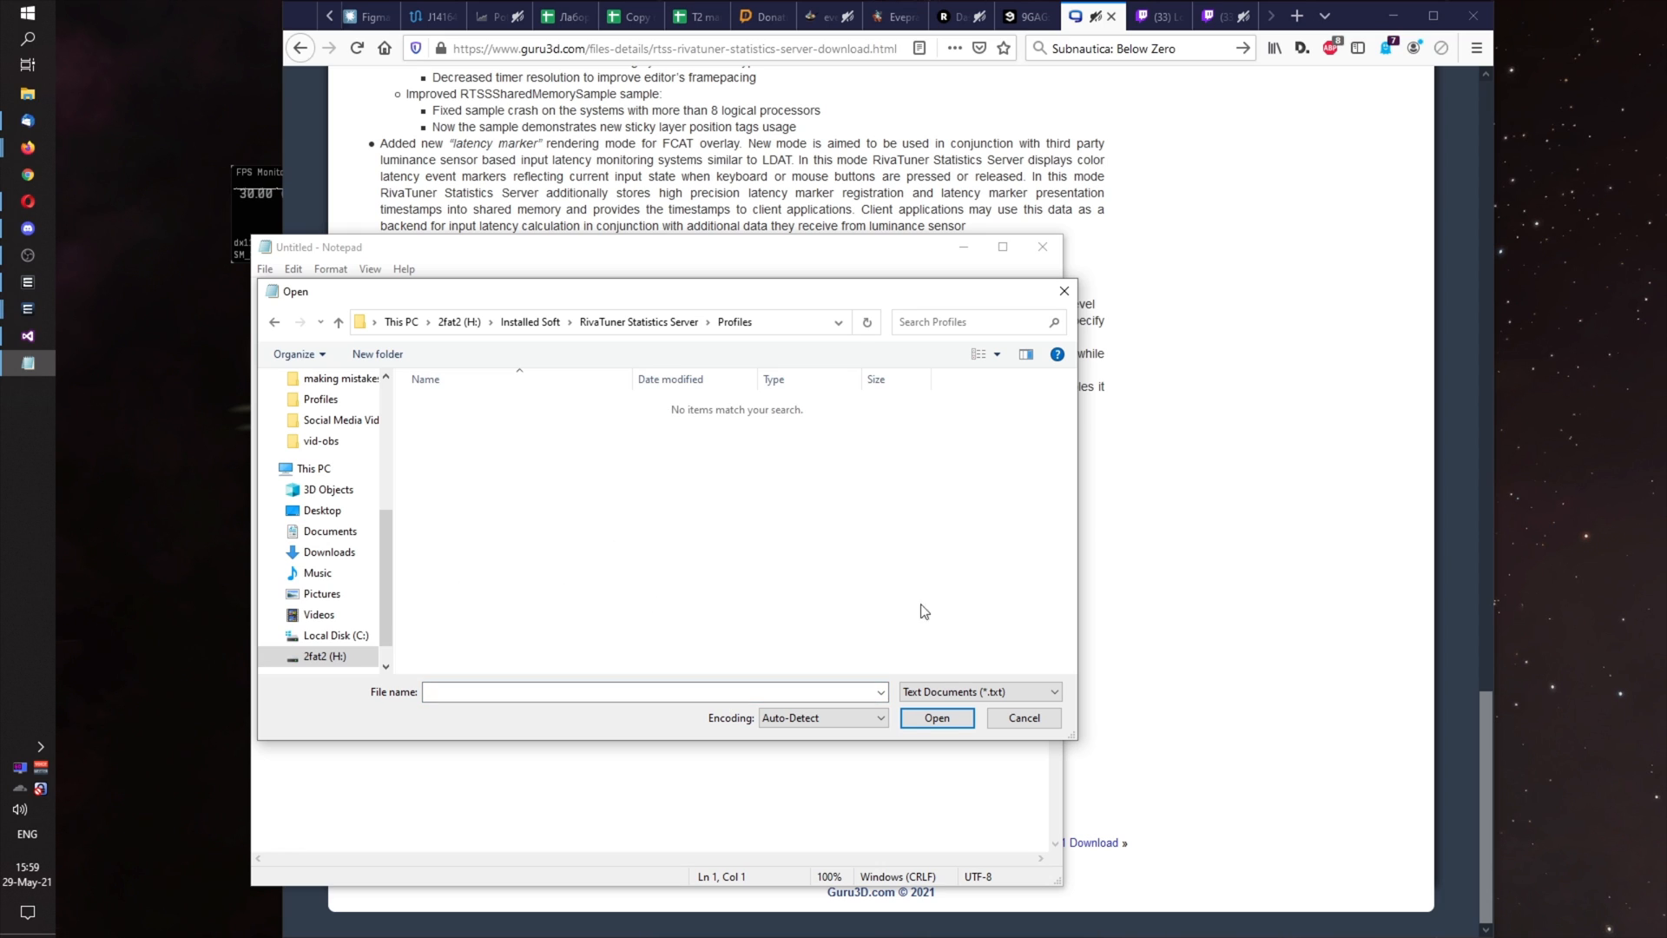
click(976, 691)
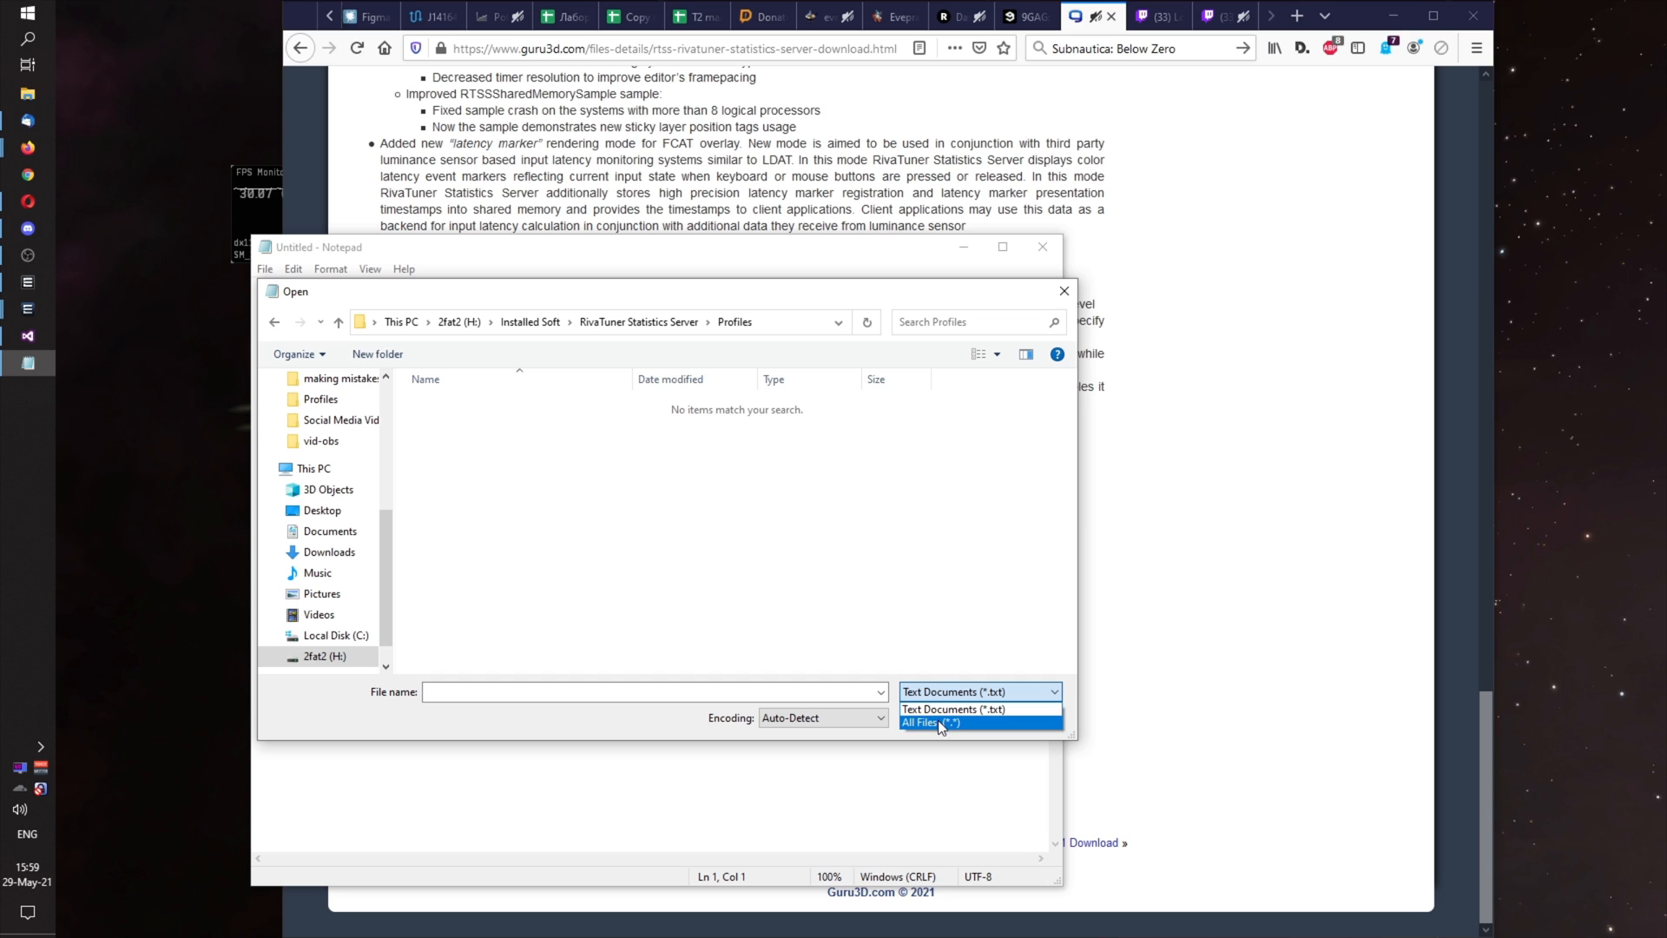
click(932, 722)
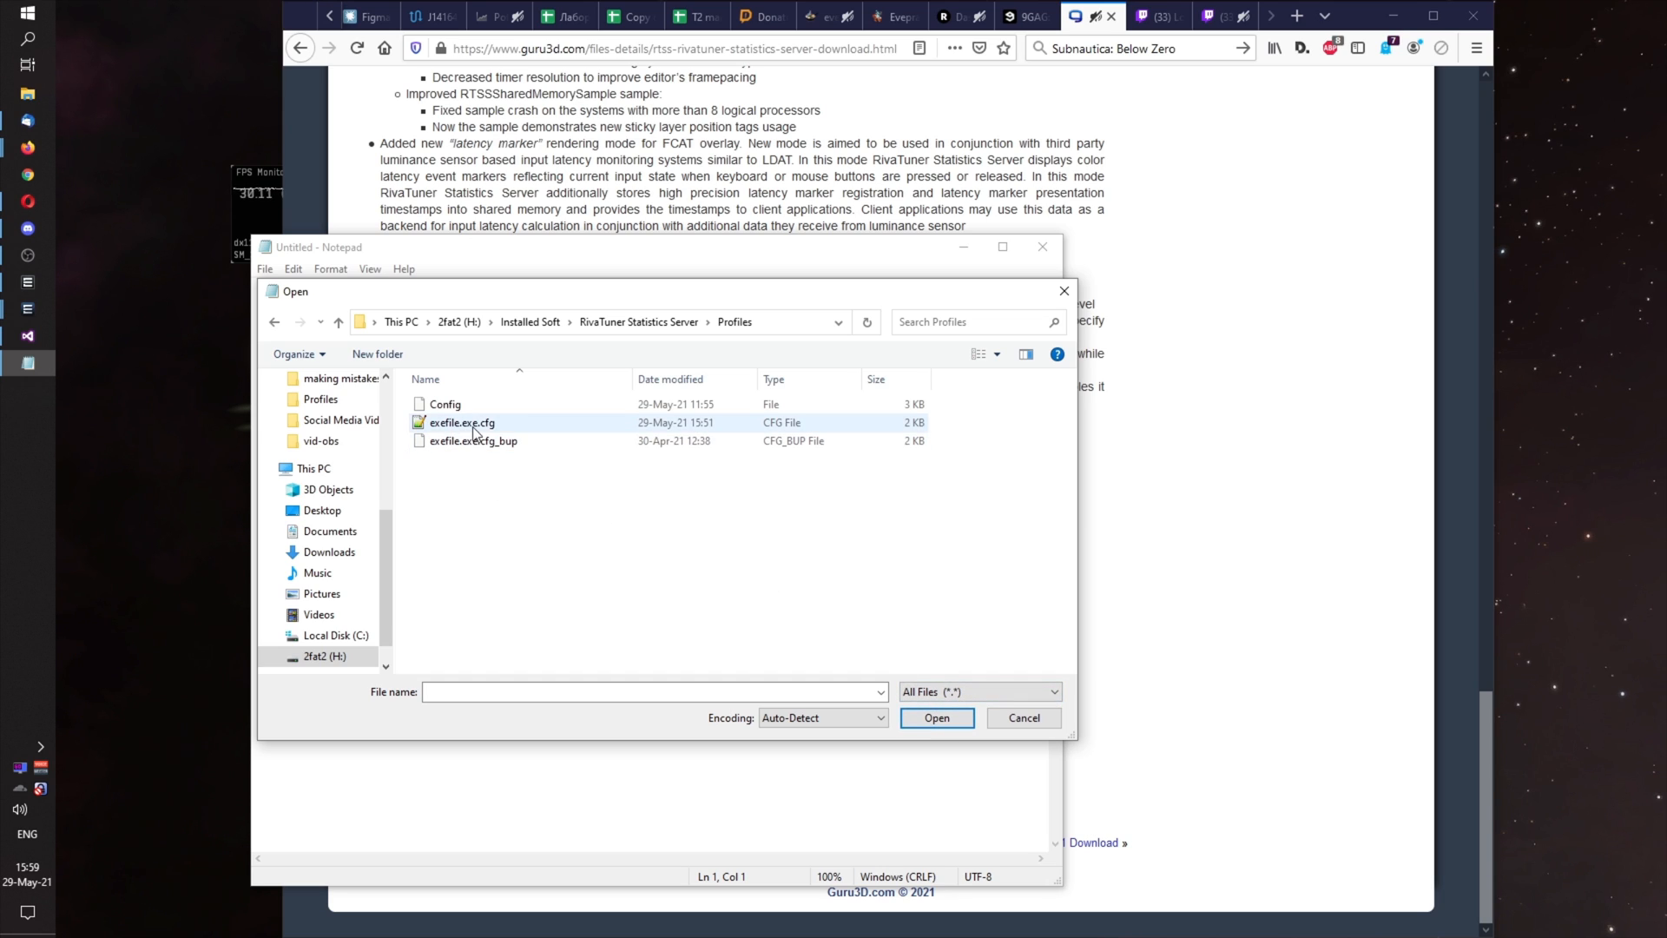
click(461, 422)
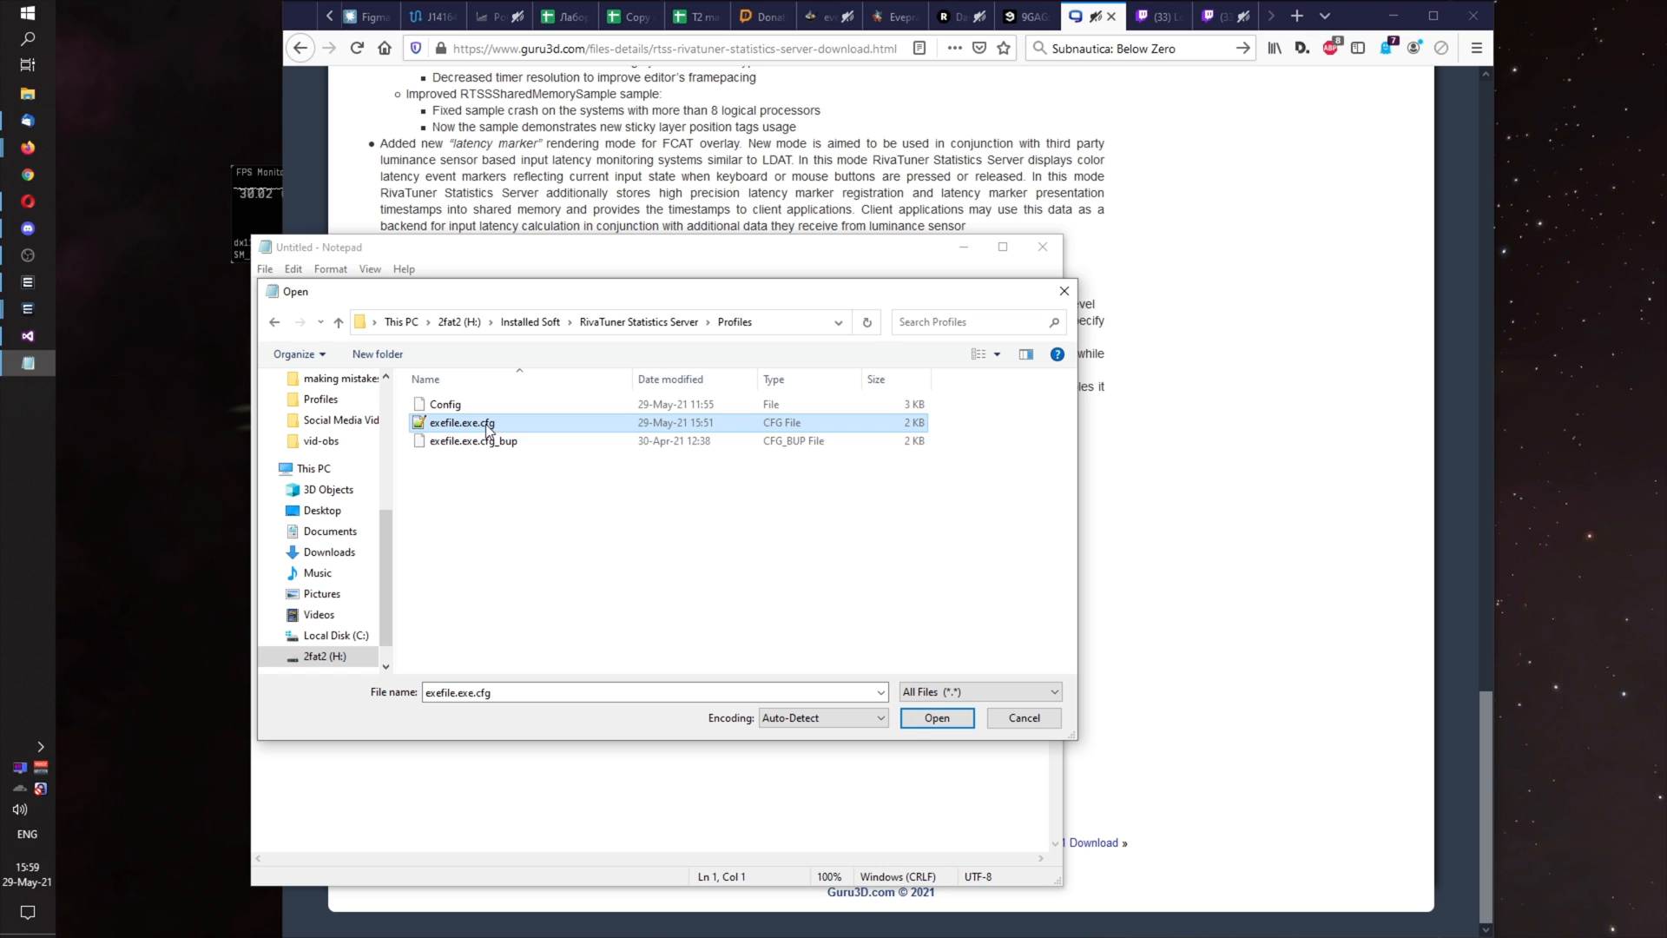
click(936, 718)
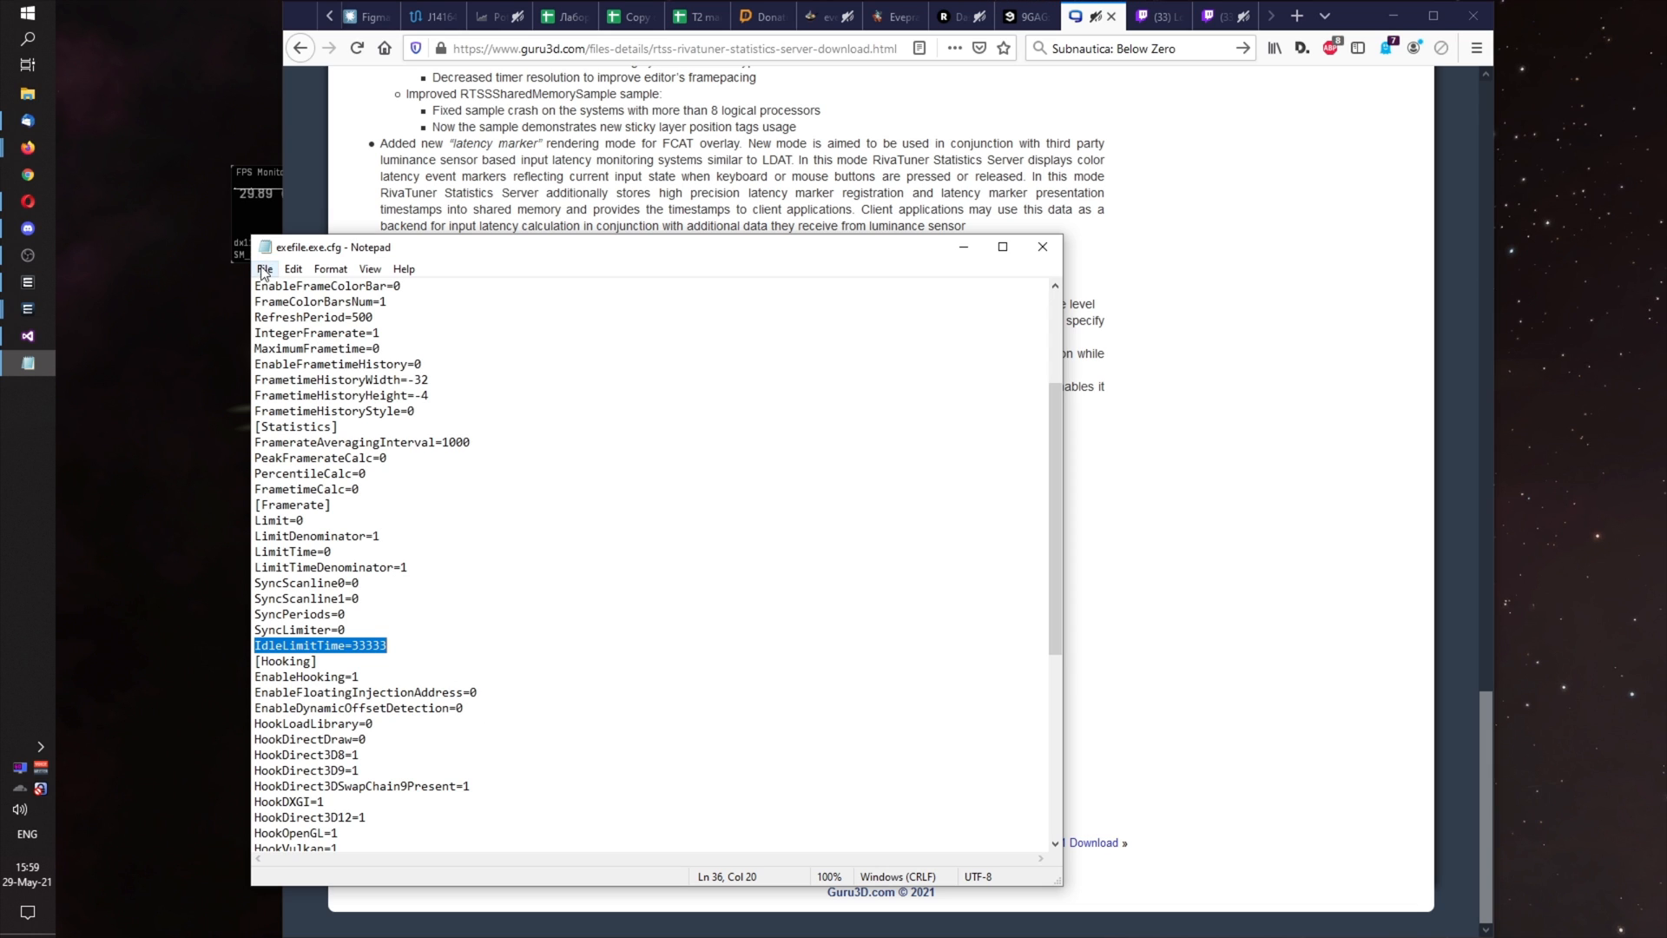
mouse_move(1041, 246)
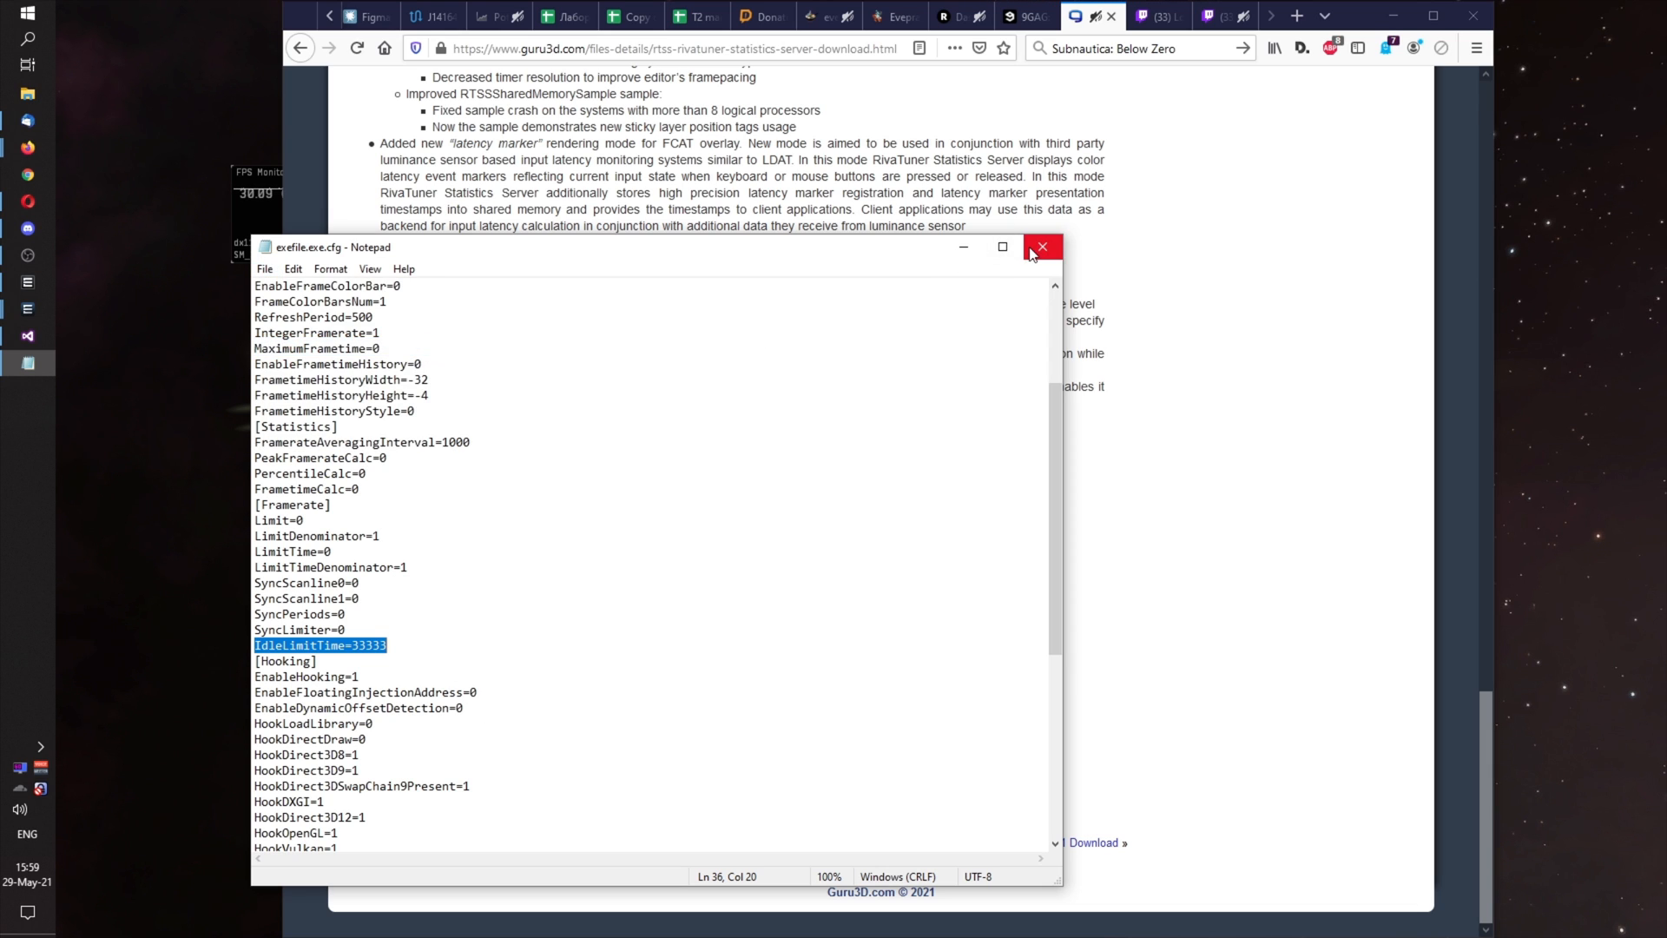
Close the Notepad window holding the edited exefile.exe.cfg profile.
click(1042, 247)
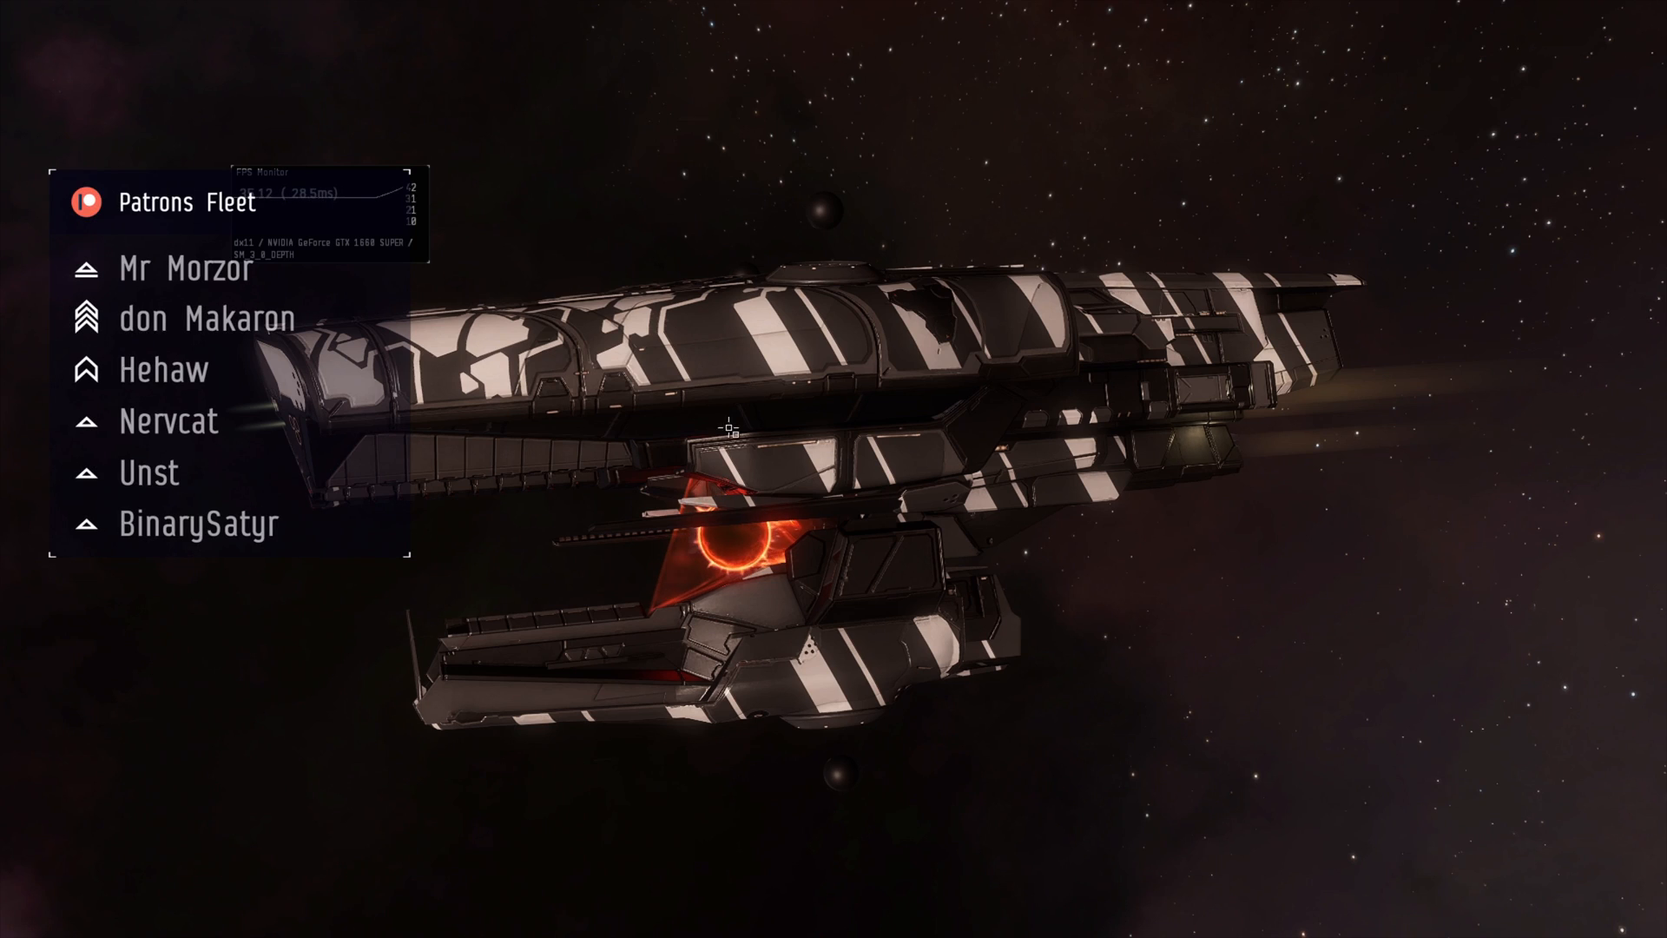